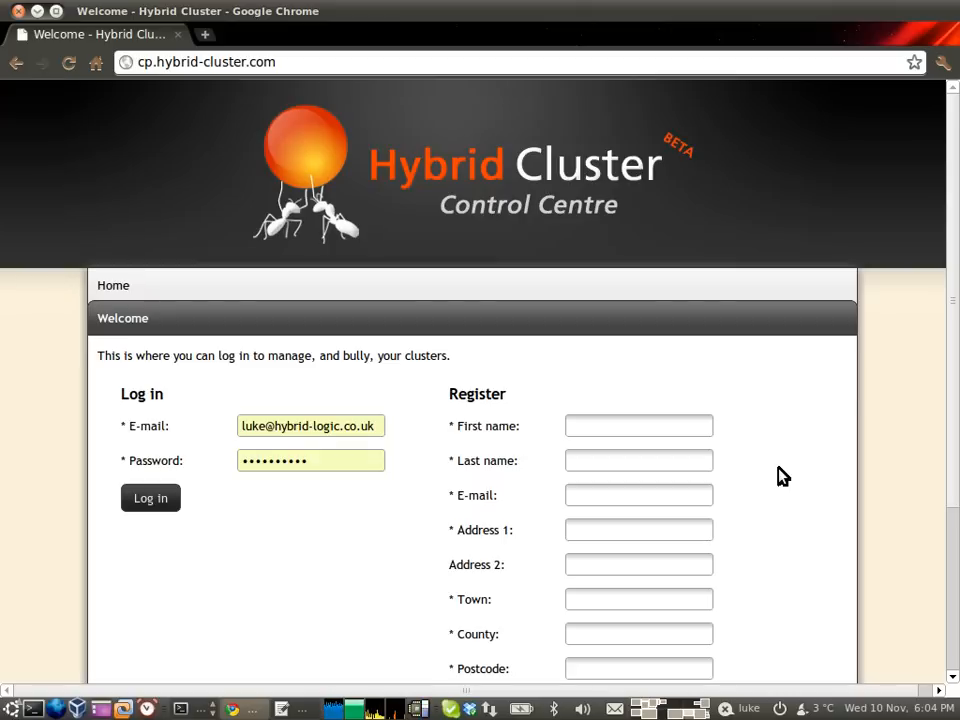
pyautogui.moveTo(148, 472)
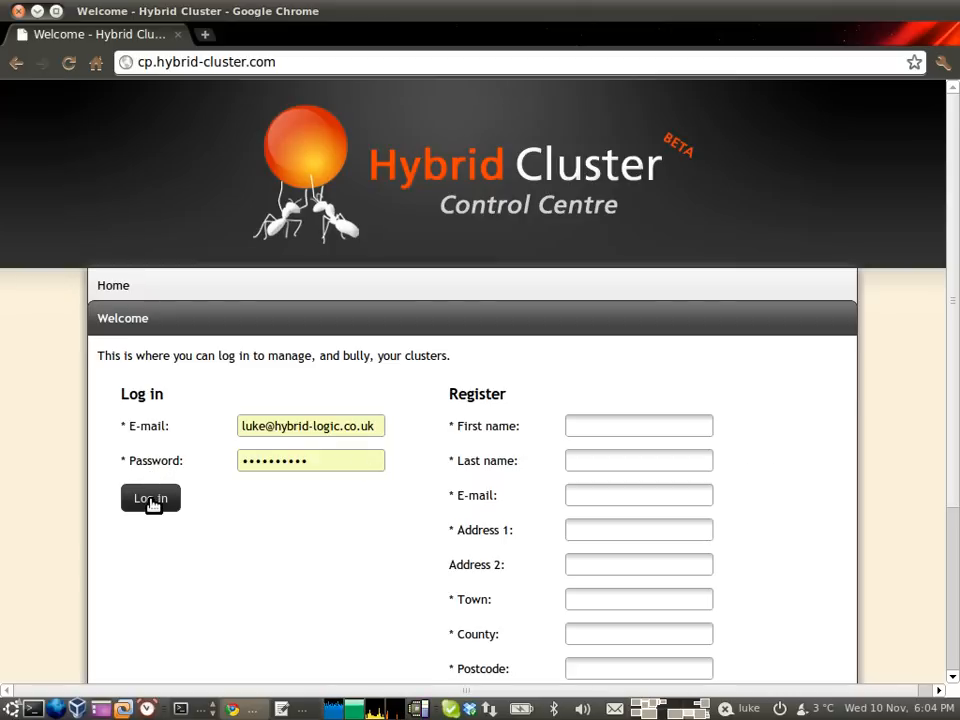
# Step: Log in to the Hybrid Cluster Control Centre account to reach the My Clusters page
pyautogui.click(150, 498)
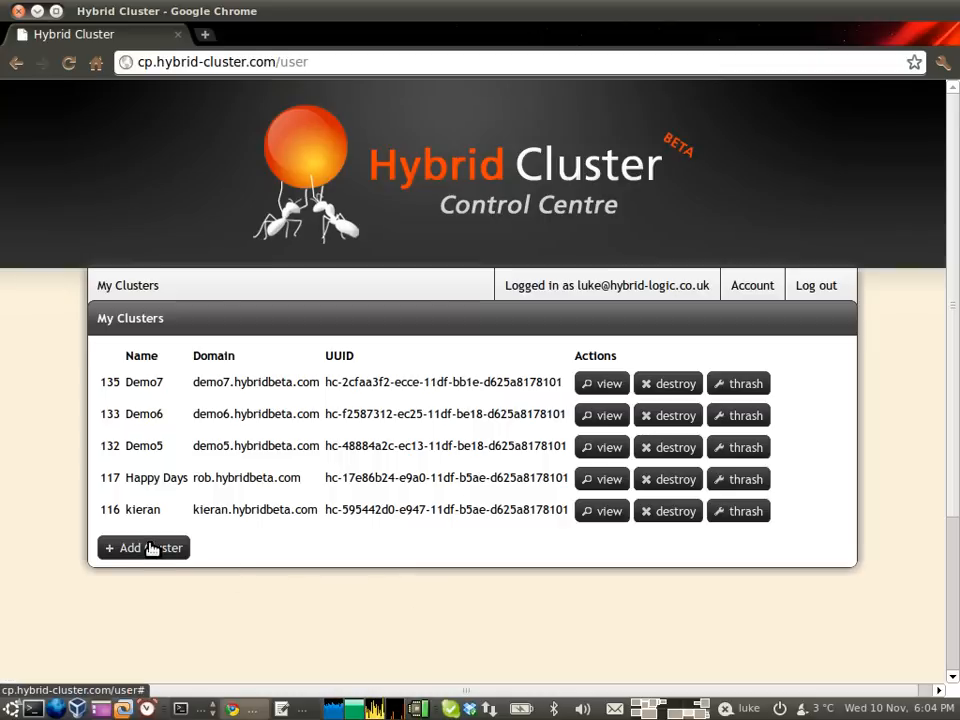
# Step: Start a new cluster and set the London Peer 1 provider node counts to 1
pyautogui.click(144, 548)
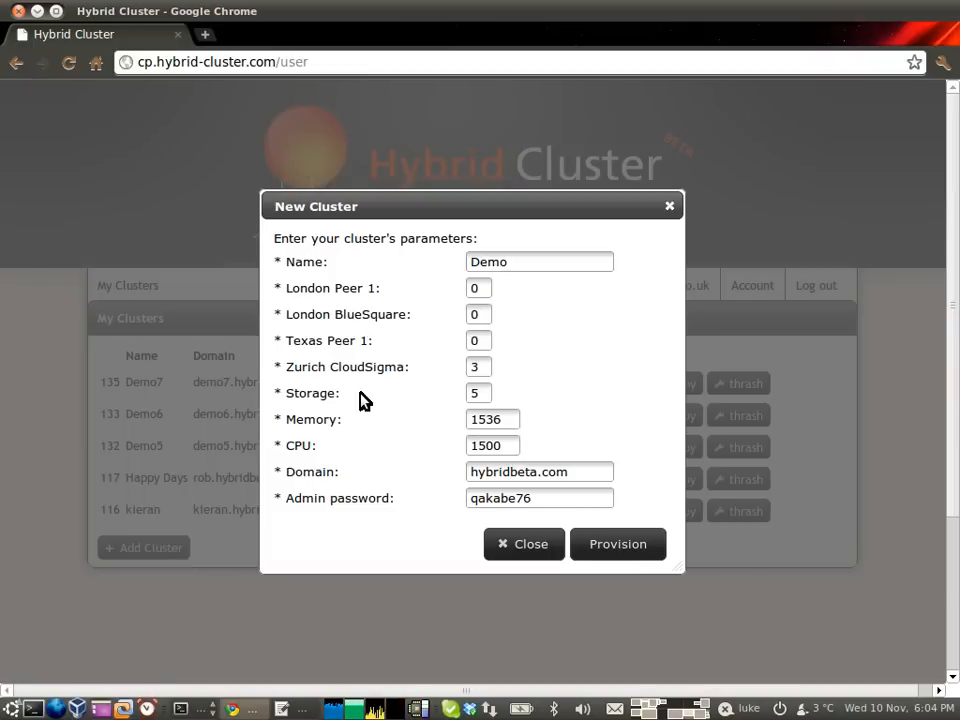
pyautogui.moveTo(376, 308)
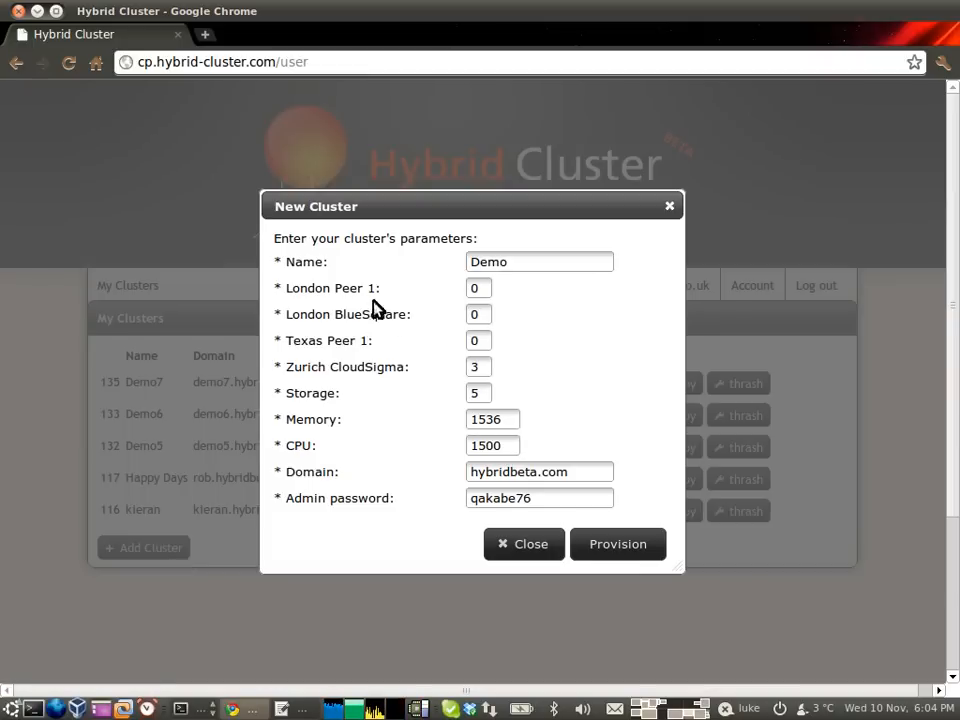
pyautogui.click(478, 288)
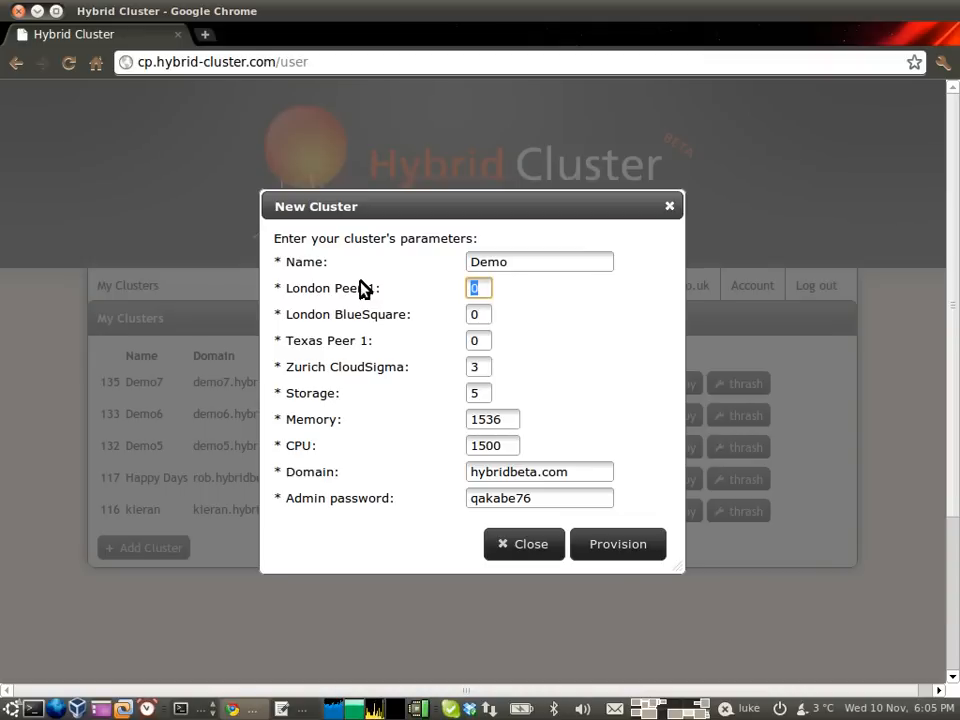
pyautogui.moveTo(336, 304)
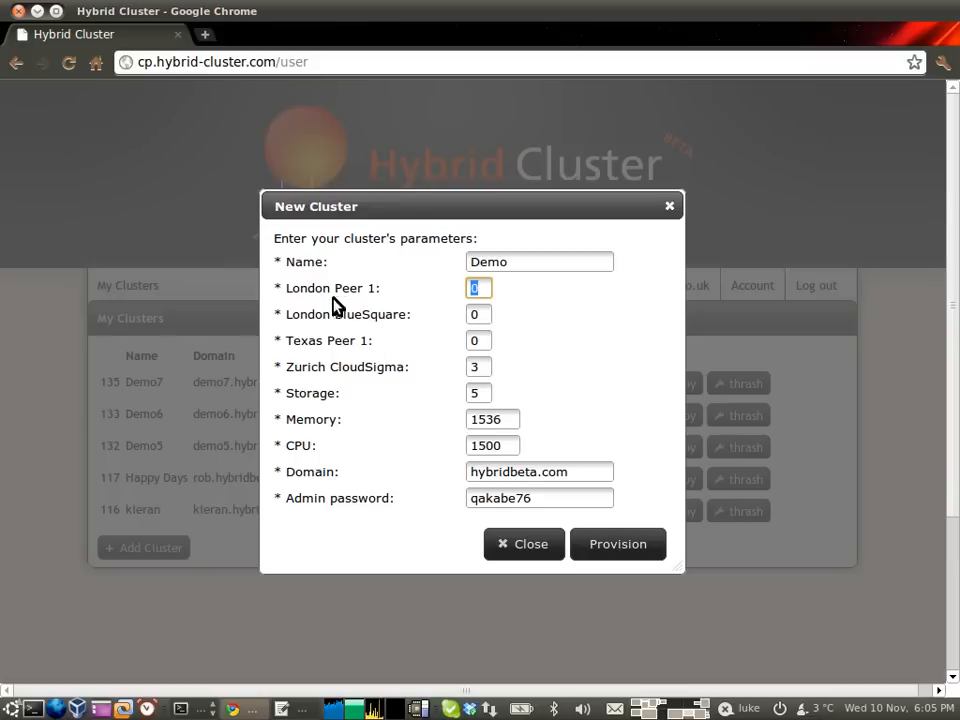
pyautogui.click(478, 366)
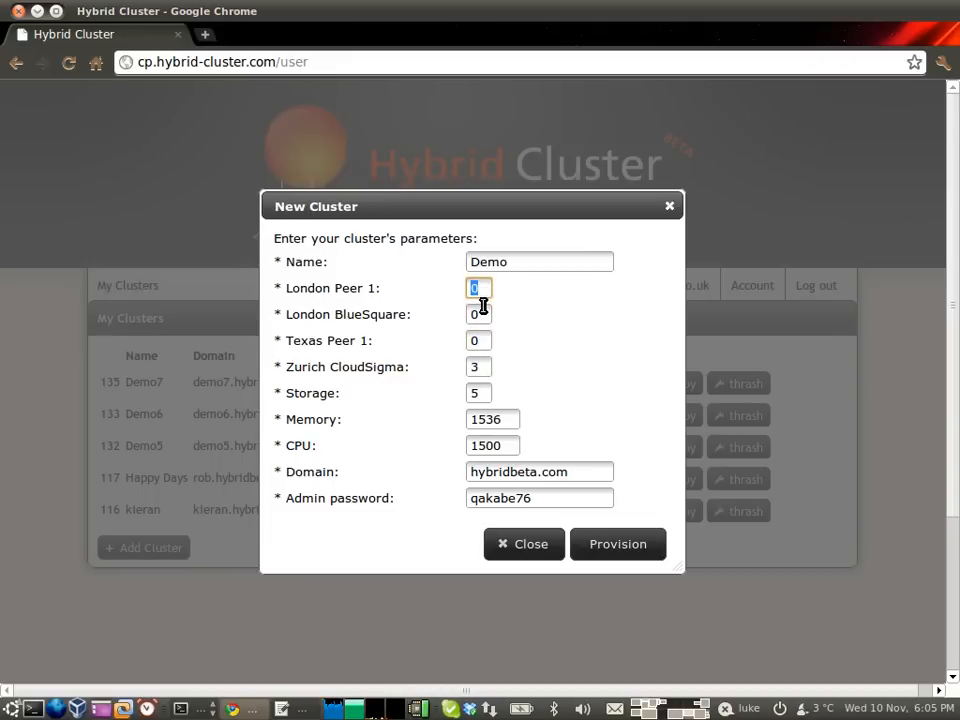
pyautogui.write('1')
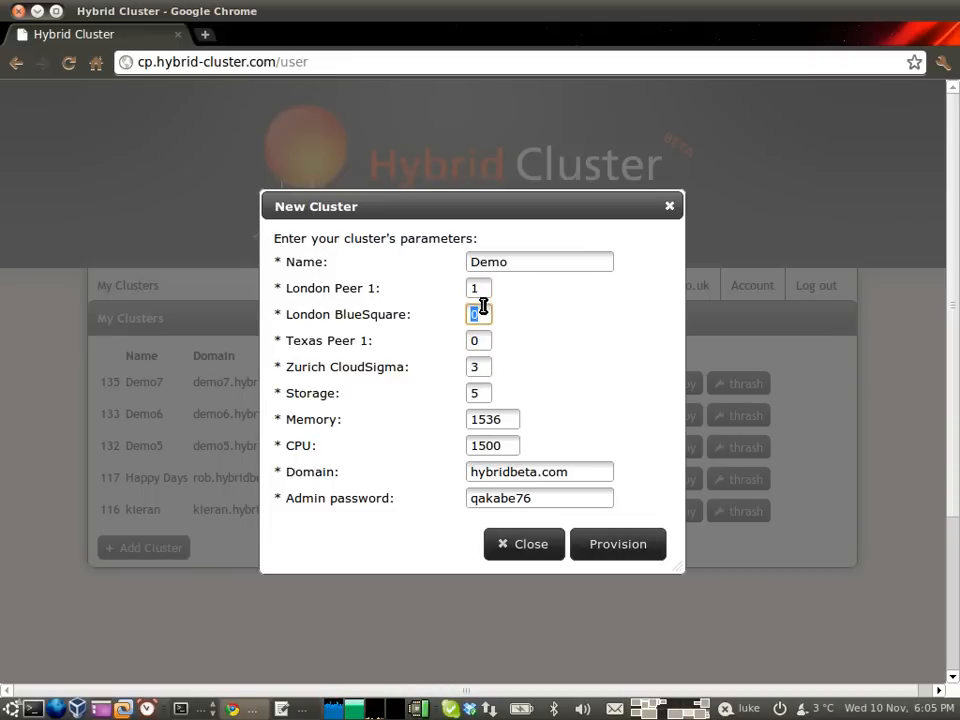
pyautogui.write('1')
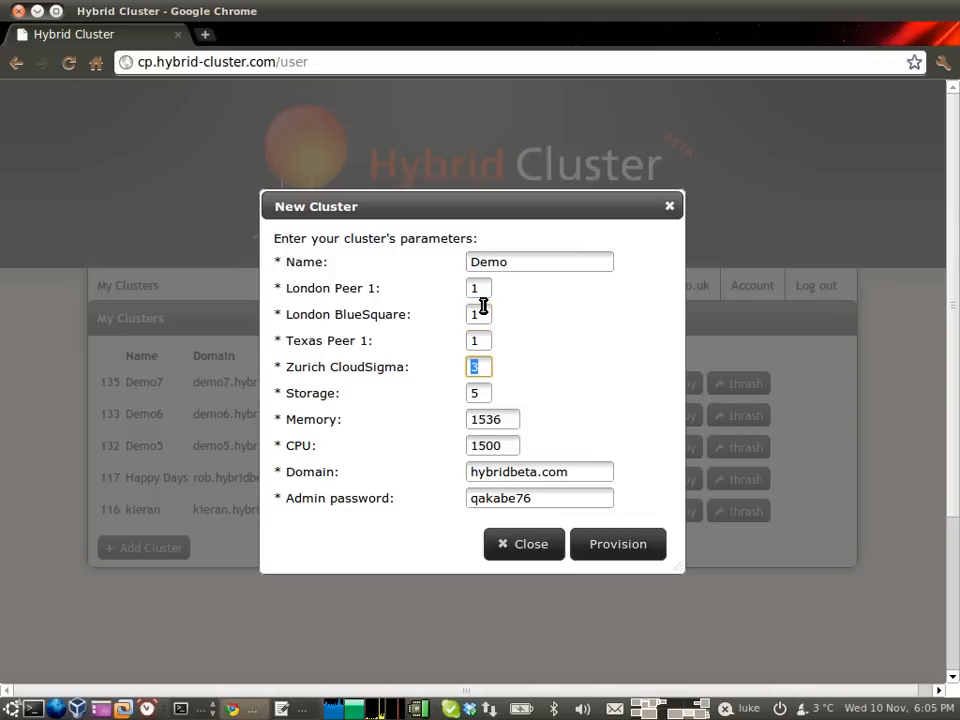
pyautogui.moveTo(486, 300)
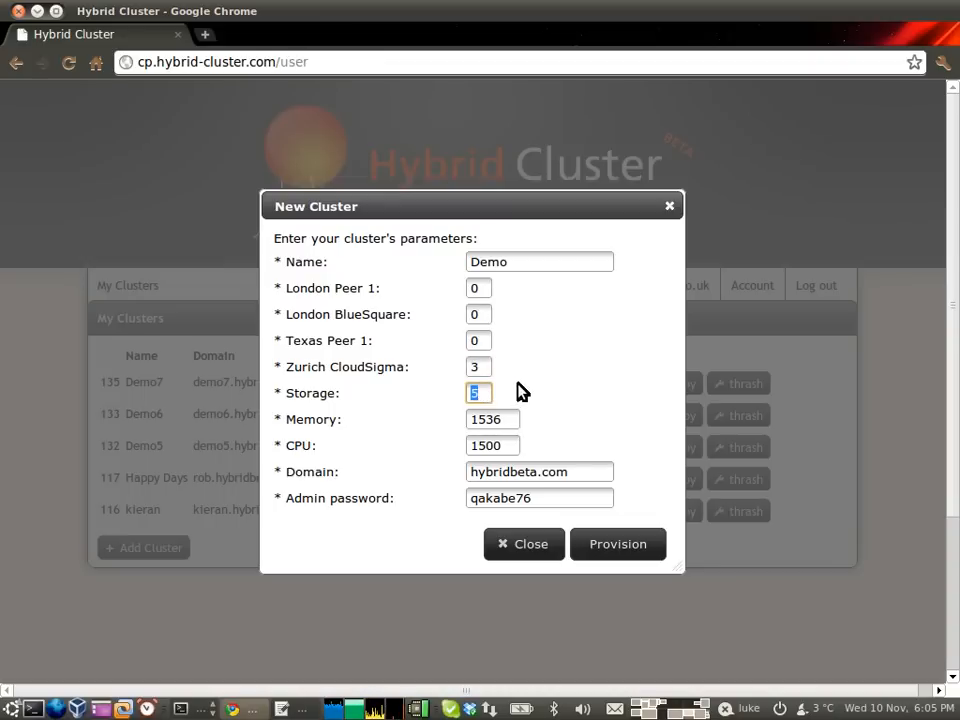
pyautogui.write('50')
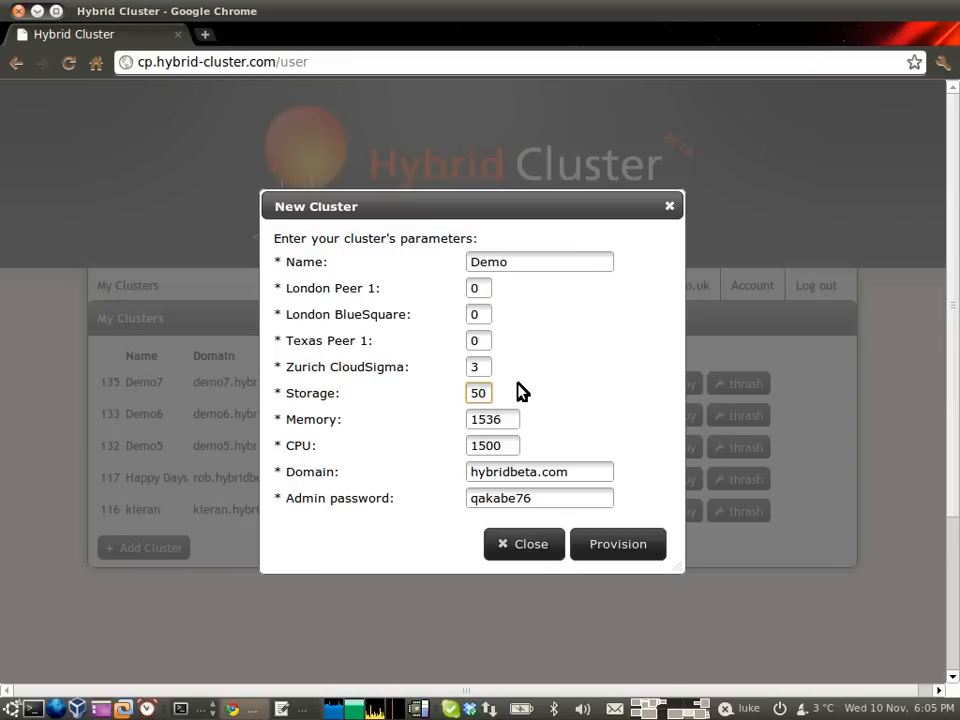
pyautogui.press('BackSpace')
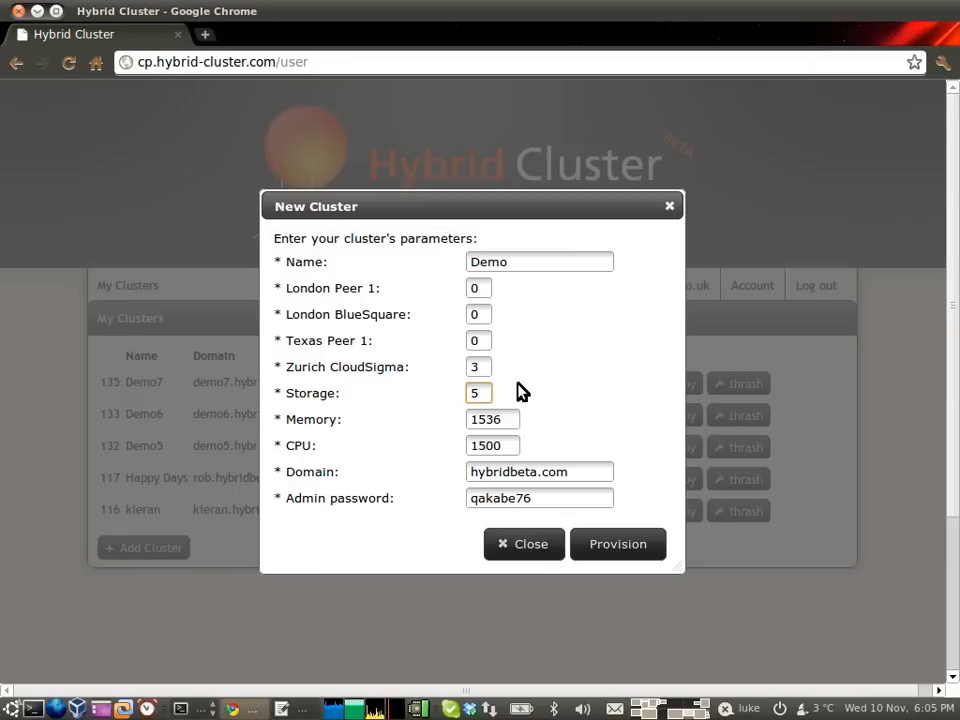
pyautogui.tripleClick(490, 420)
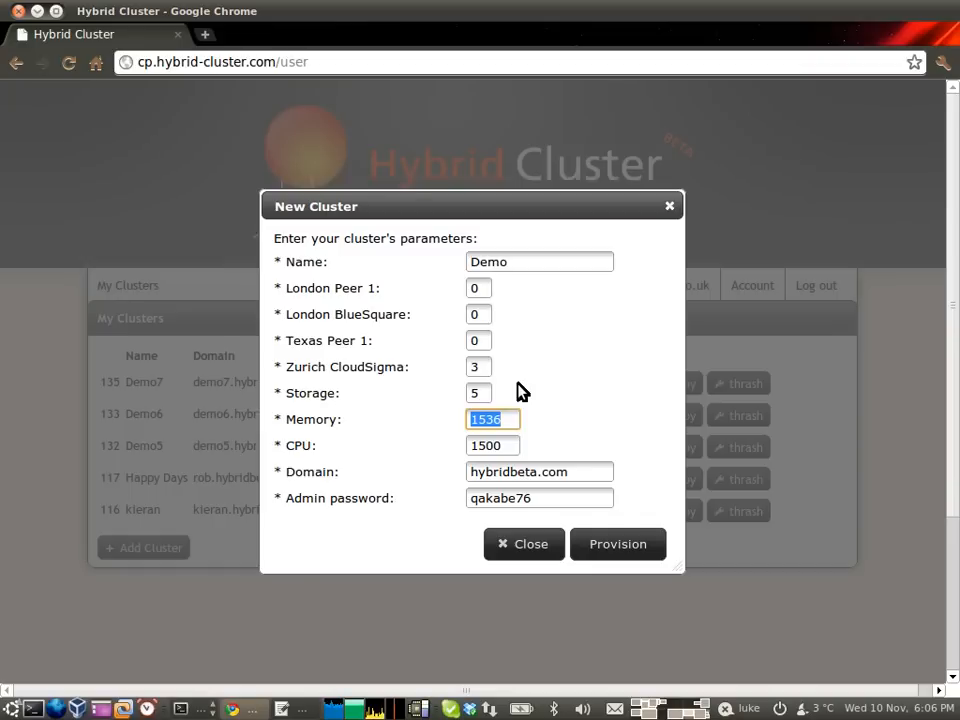
pyautogui.write('8')
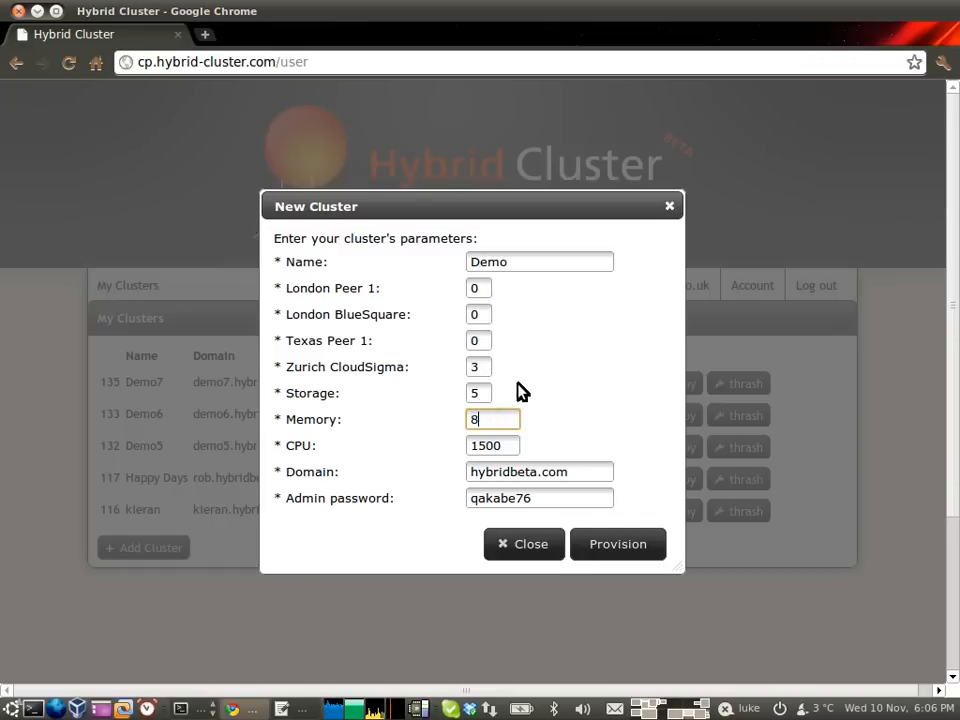
pyautogui.write('192')
pyautogui.click(492, 446)
pyautogui.write('8000')
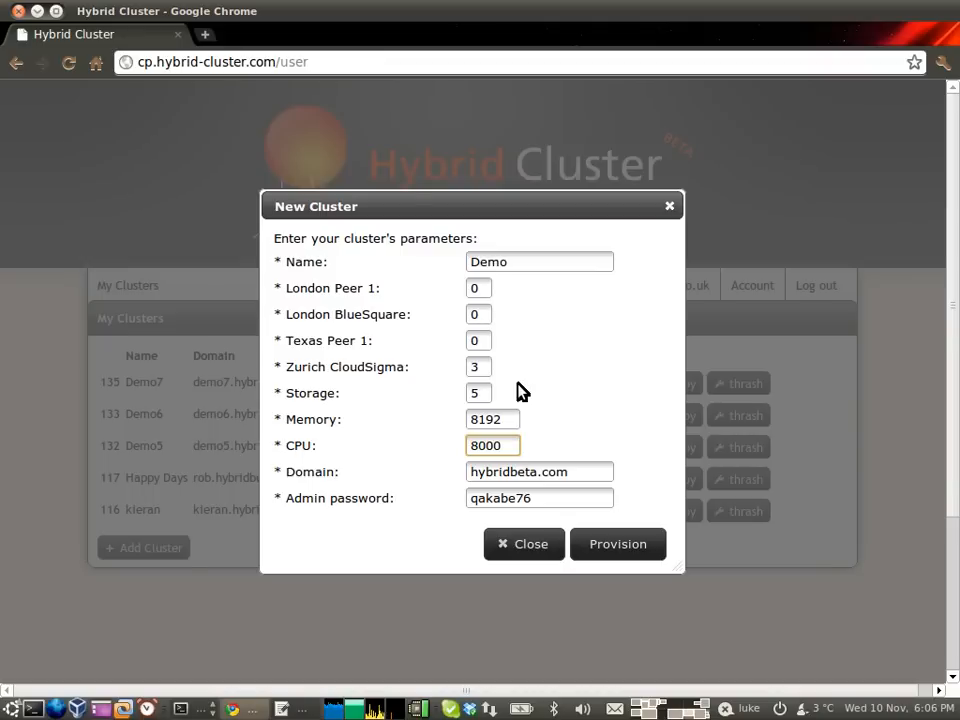
pyautogui.press('BackSpace')
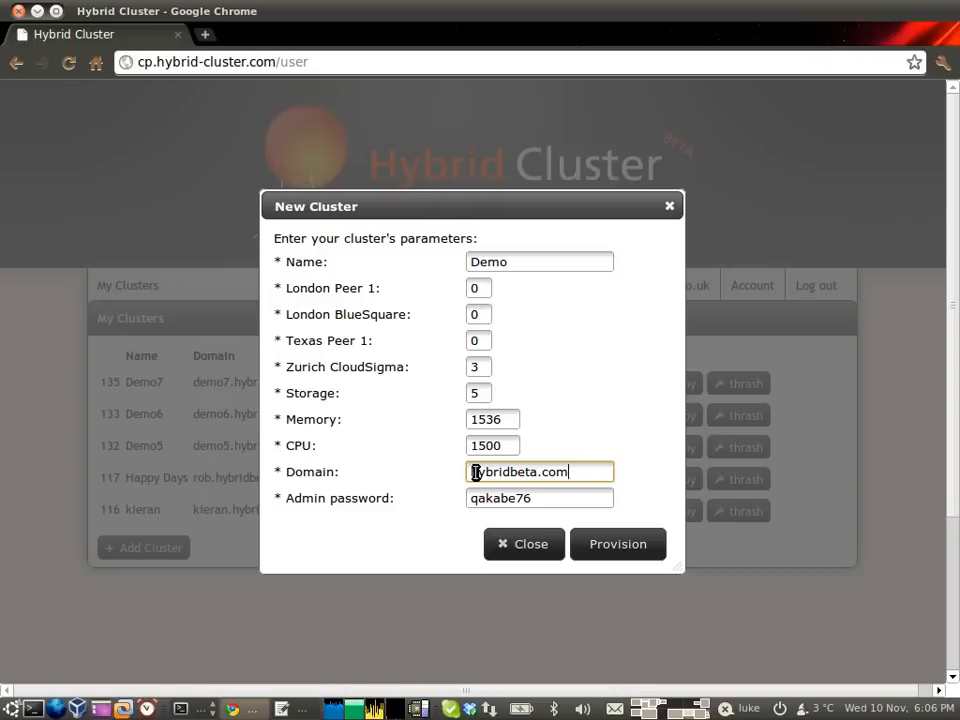
pyautogui.moveTo(628, 390)
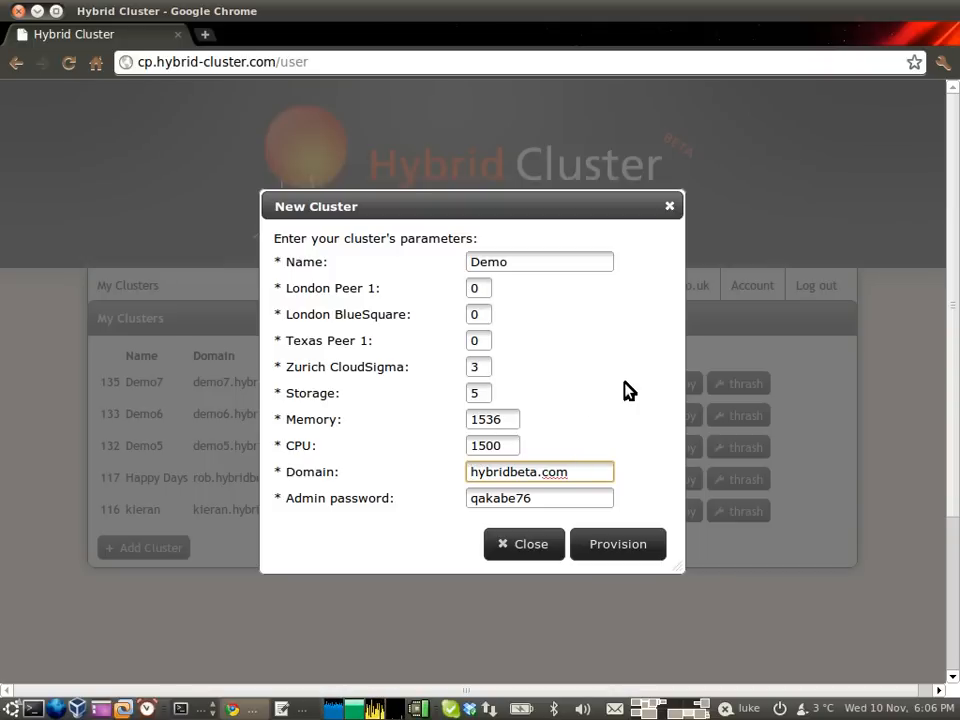
# Step: Change the Demo cluster's domain to demo.hybridbeta.com and review the admin password
pyautogui.write('demo.')
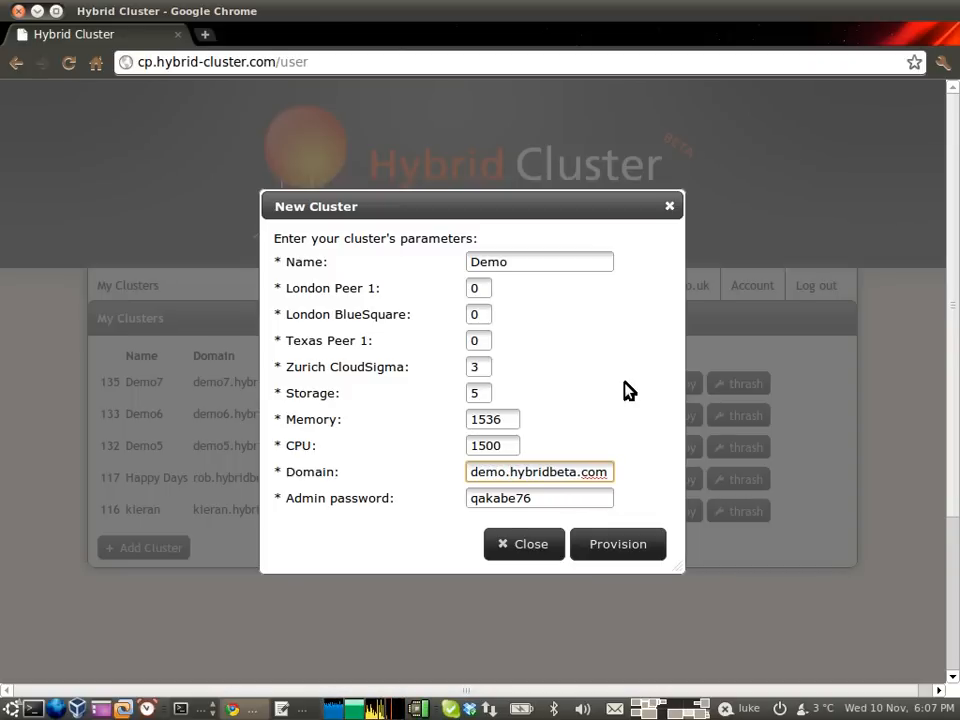
pyautogui.doubleClick(500, 498)
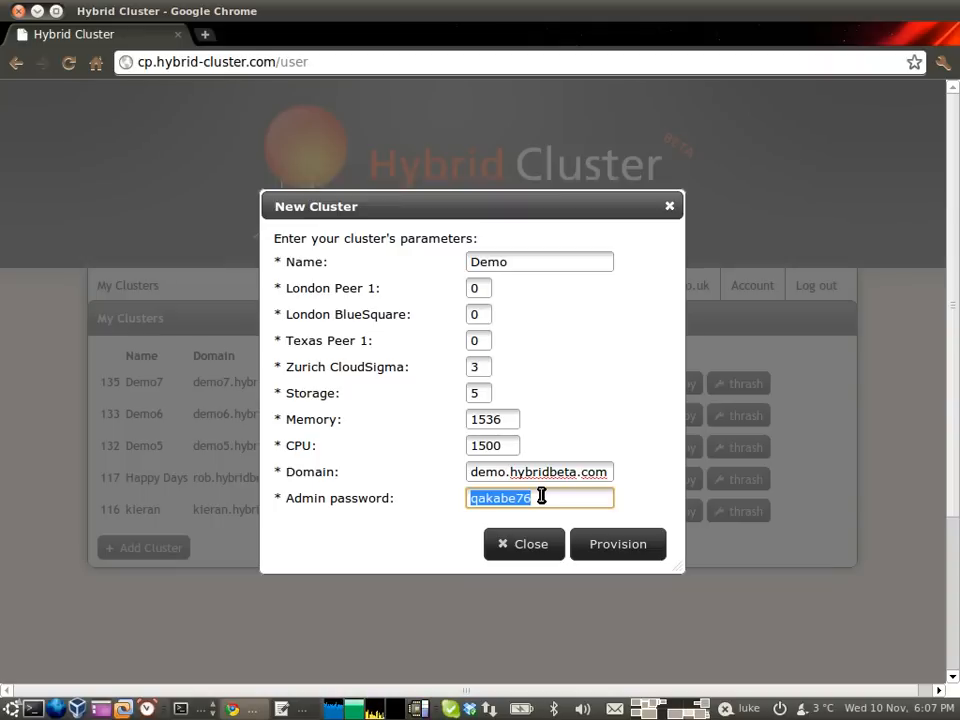
pyautogui.moveTo(710, 444)
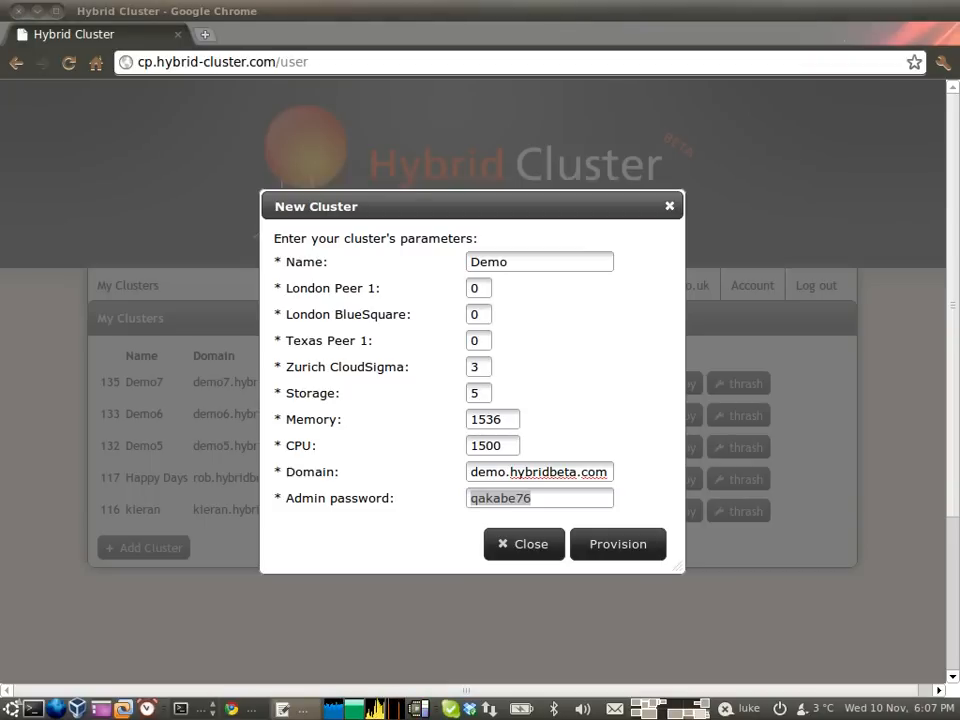
pyautogui.click(540, 498)
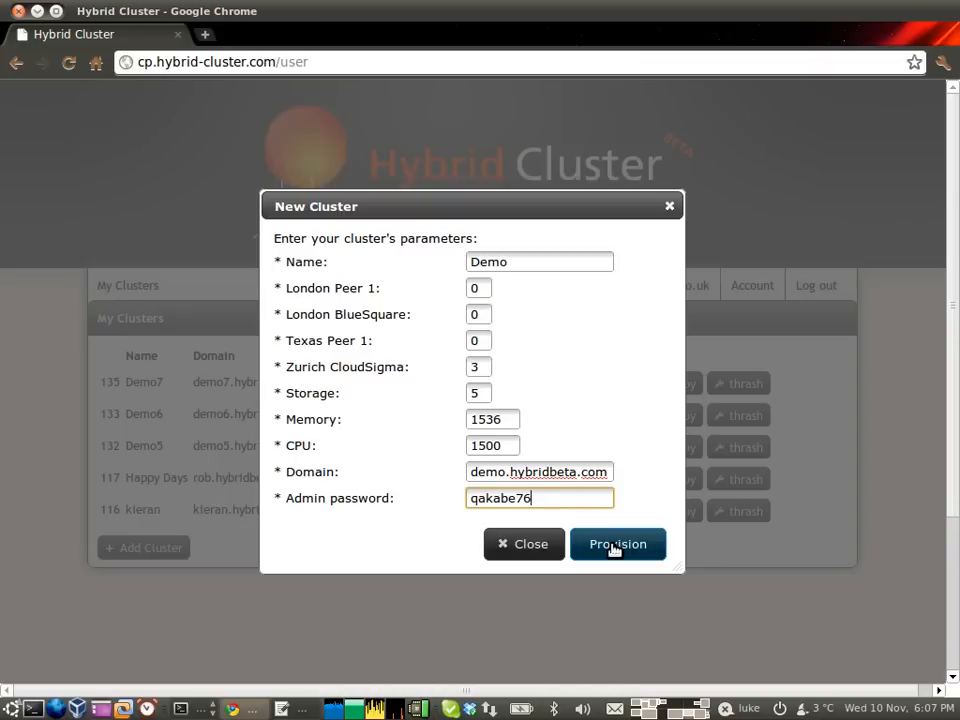
# Step: Provision the Demo cluster and watch its three instances begin building
pyautogui.click(616, 544)
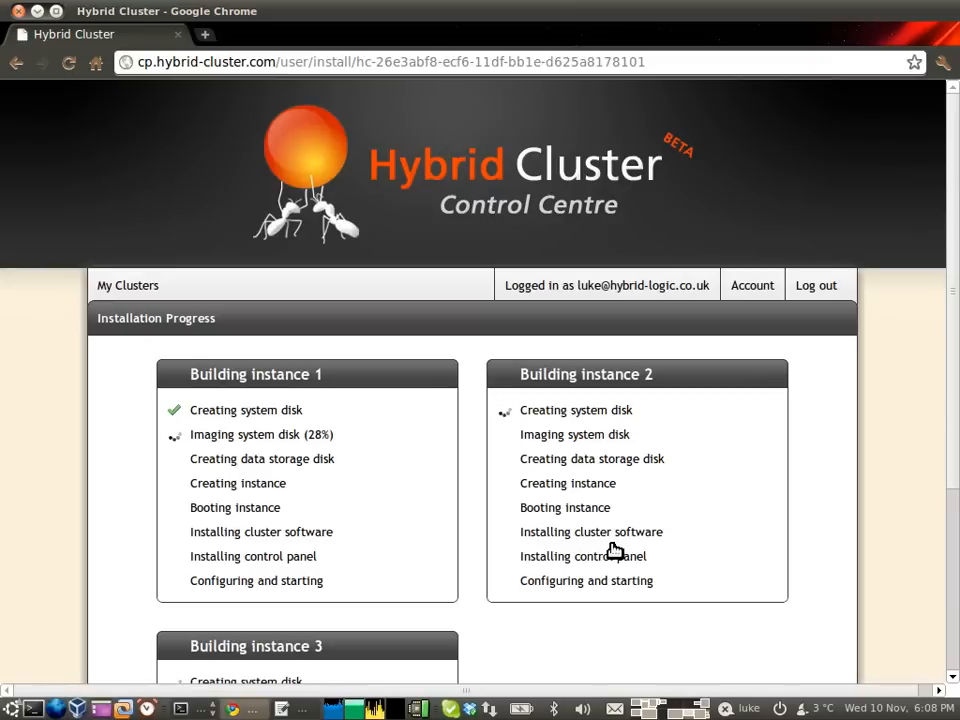
pyautogui.scroll(3)
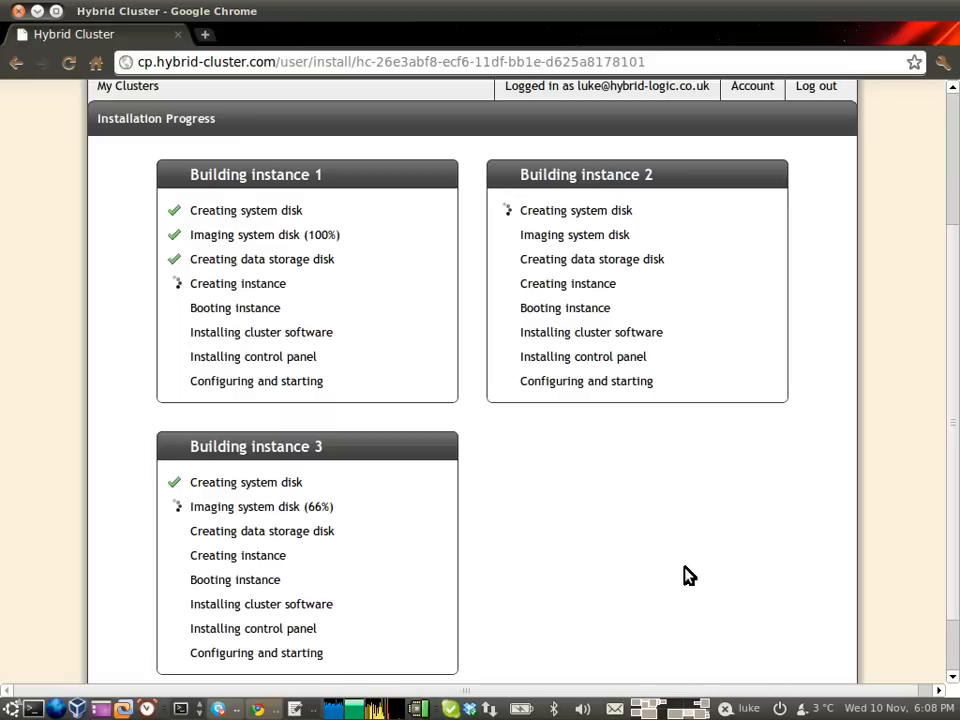
pyautogui.moveTo(192, 224)
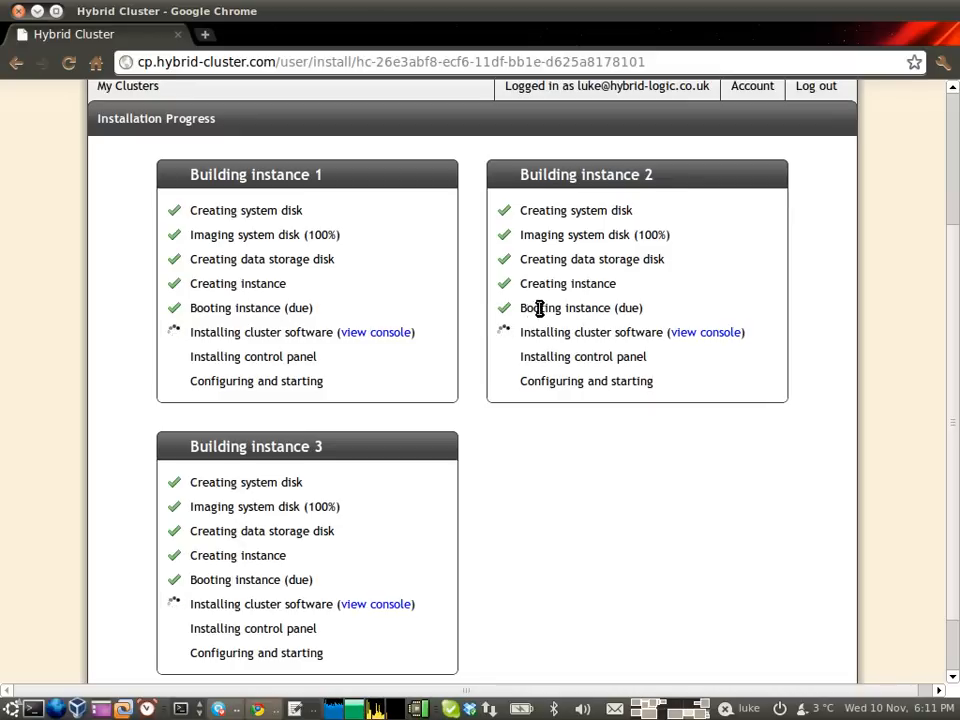
pyautogui.moveTo(318, 308)
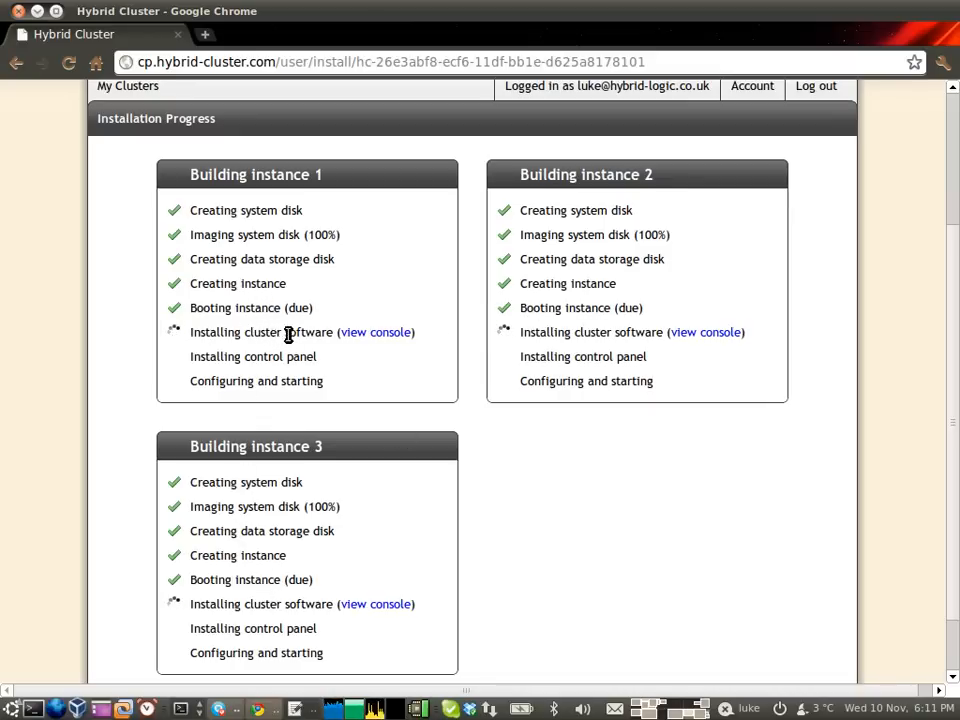
pyautogui.moveTo(476, 312)
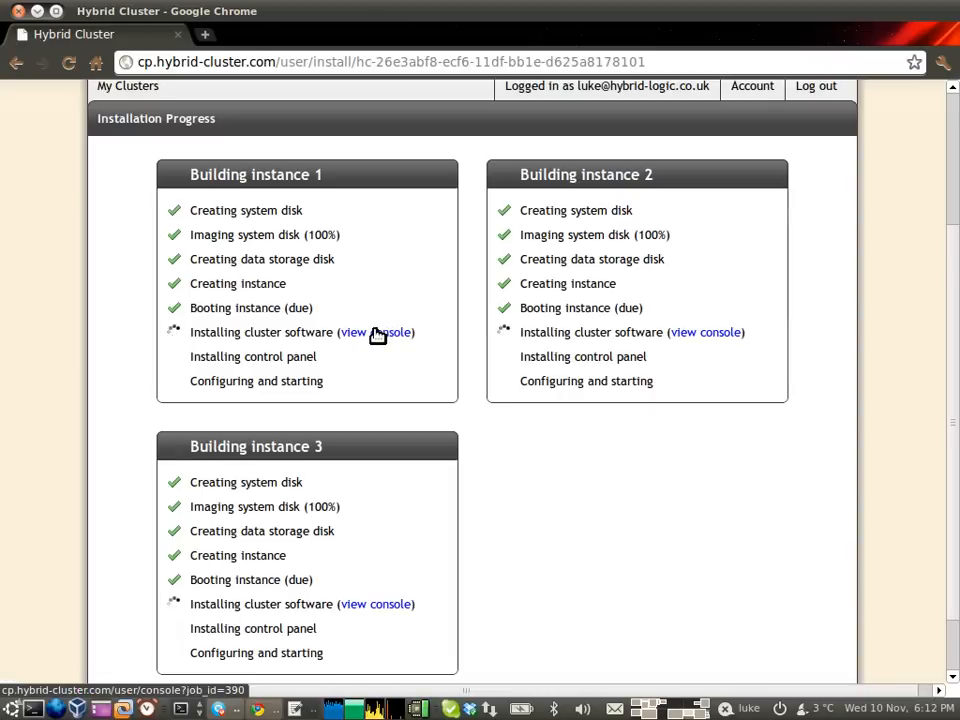
# Step: View instance 1's install console output down to the 'Installation complete' message
pyautogui.click(376, 332)
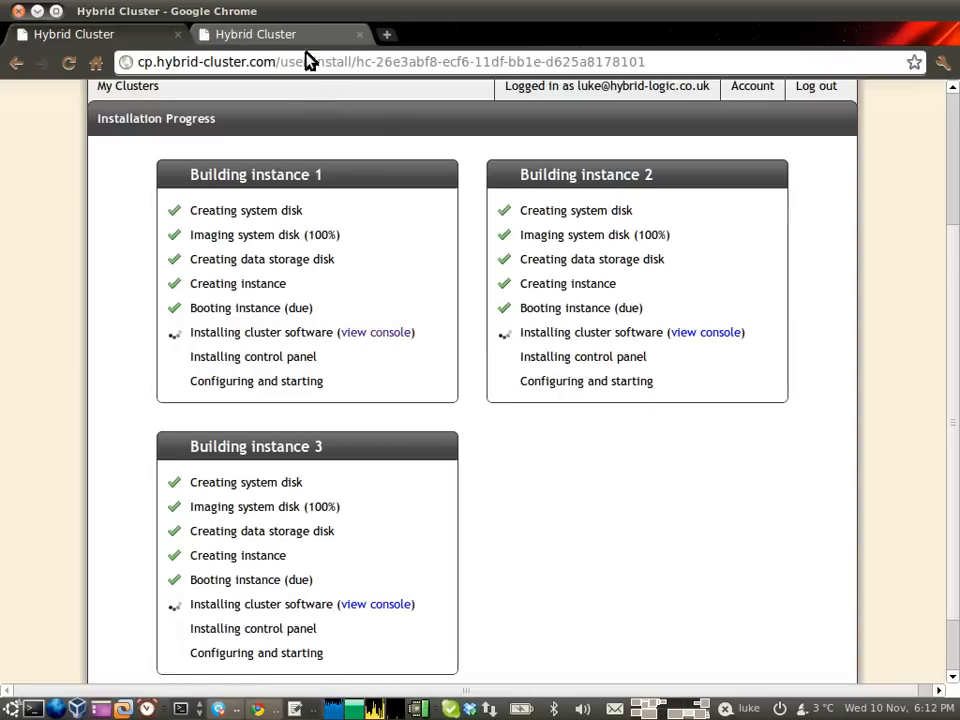
pyautogui.click(376, 332)
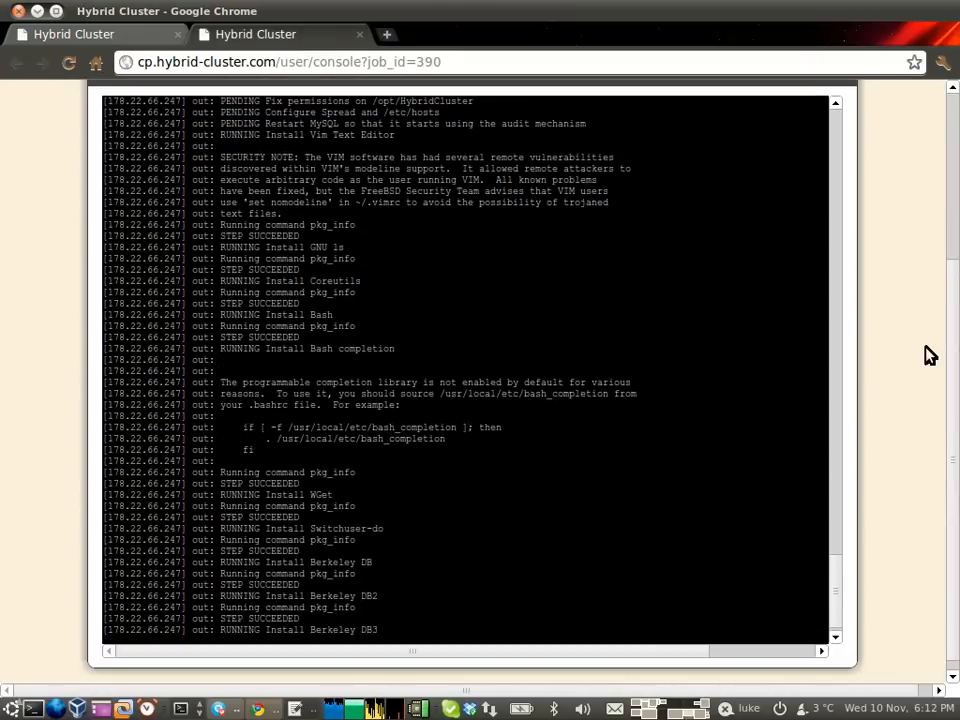
pyautogui.scroll(-3)
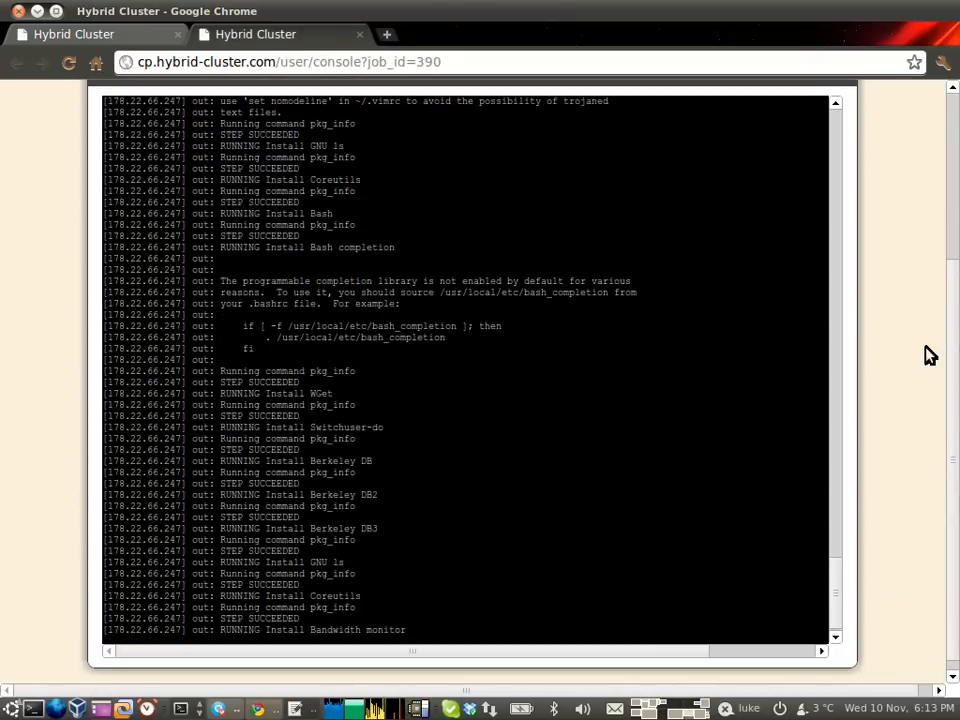
pyautogui.scroll(-3)
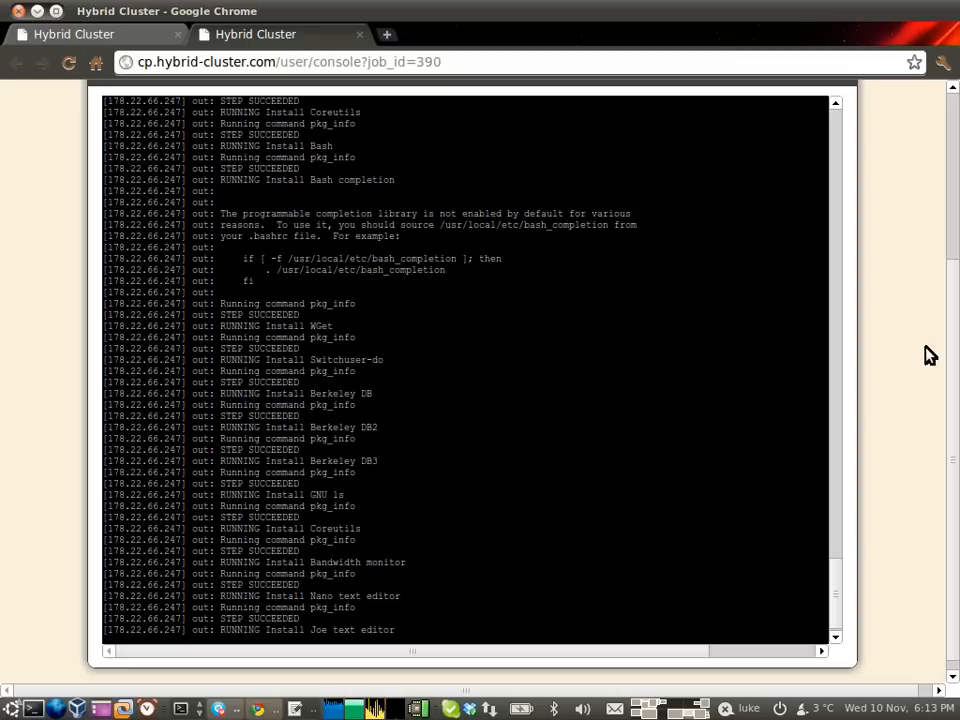
pyautogui.scroll(-3)
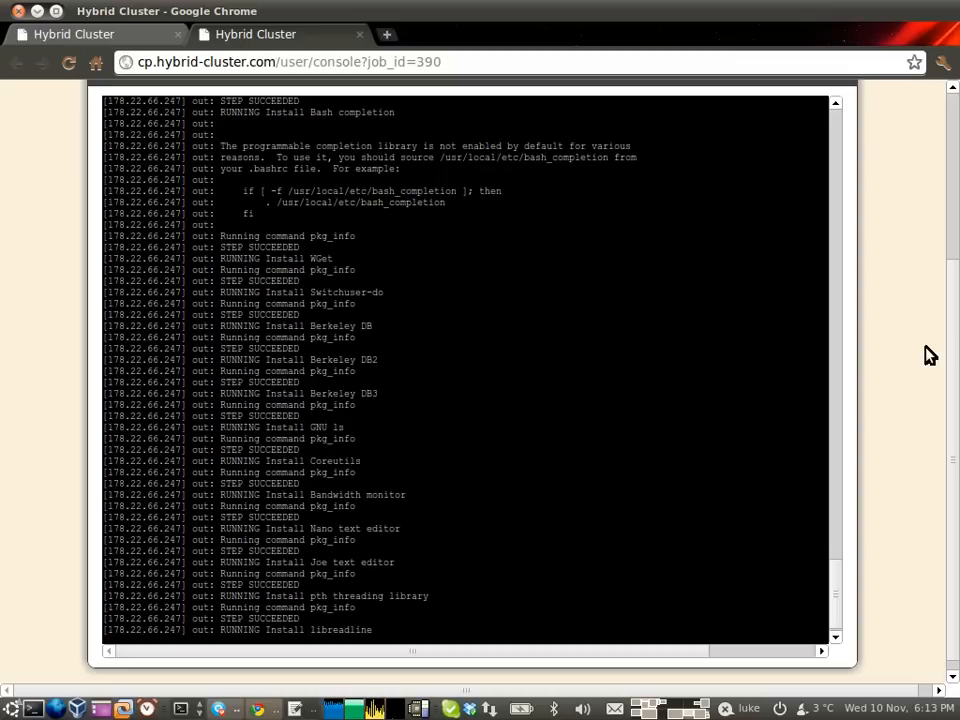
pyautogui.scroll(-3)
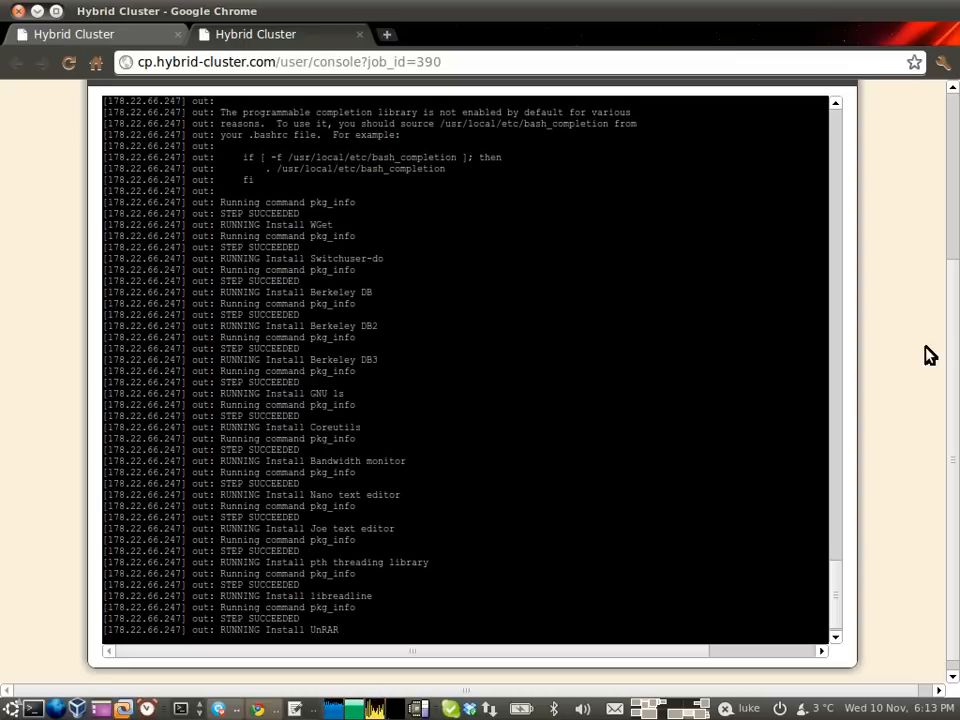
pyautogui.scroll(-3)
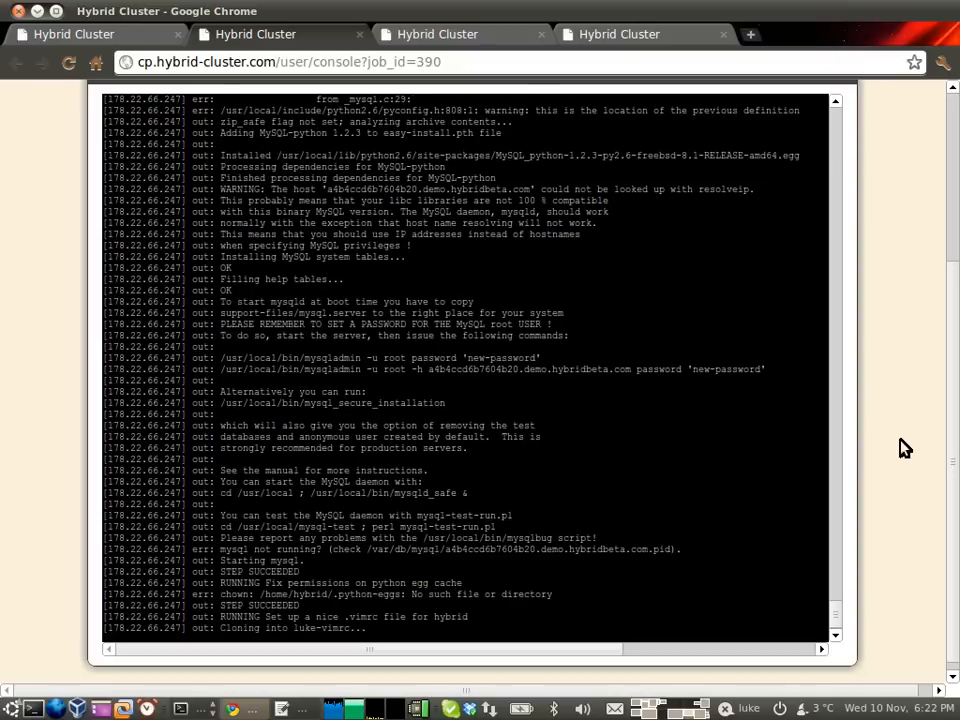
pyautogui.scroll(-3)
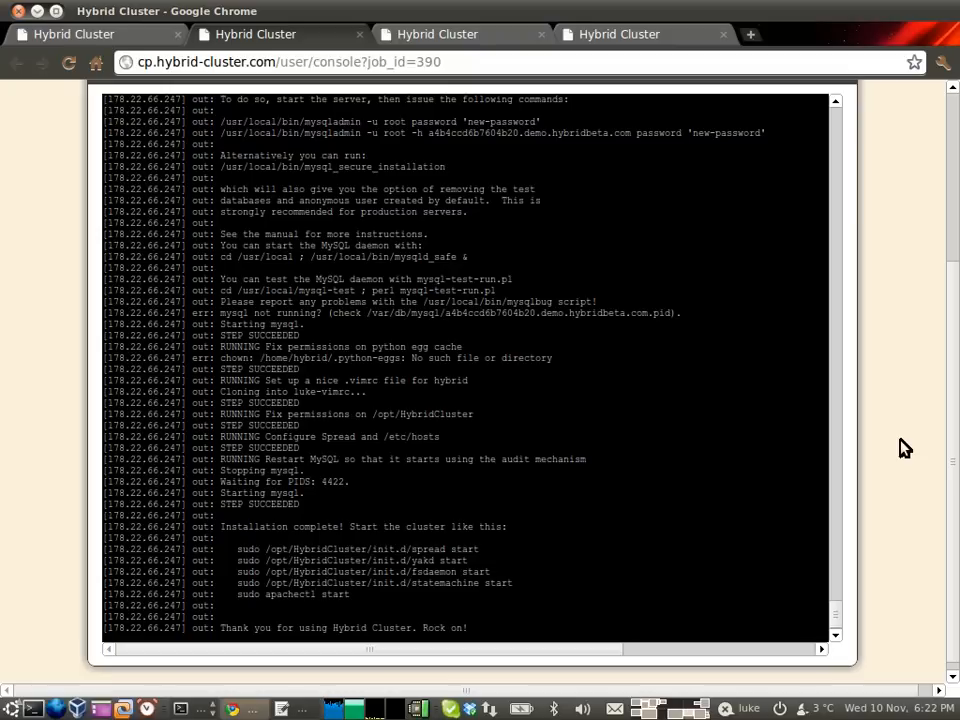
pyautogui.scroll(-3)
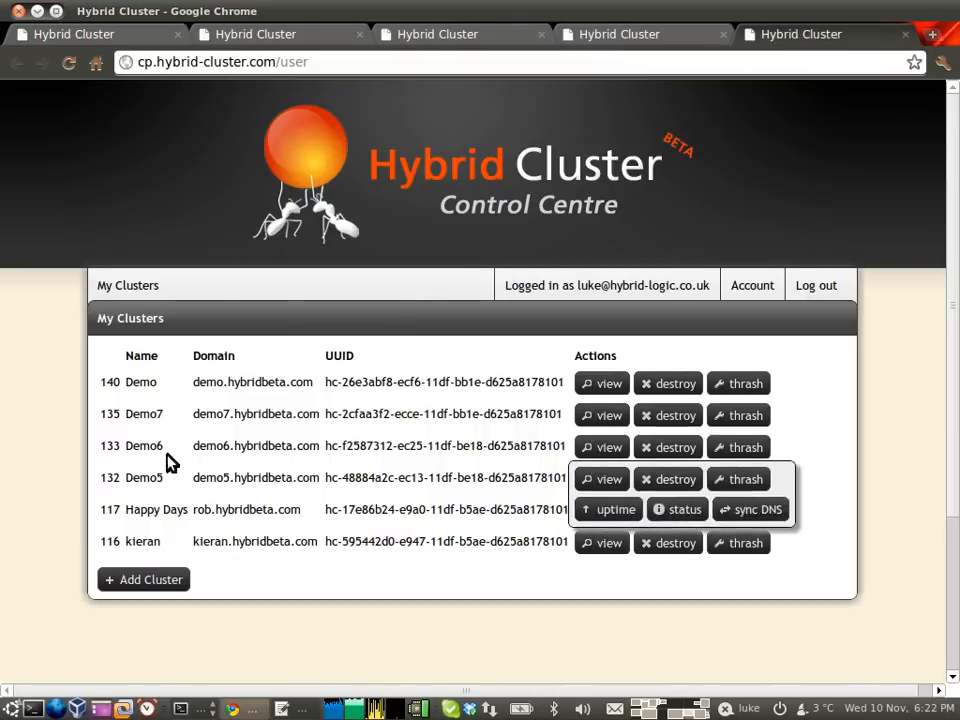
# Step: Launch the Hybrid Cluster server log window over the My Clusters list
pyautogui.doubleClick(444, 382)
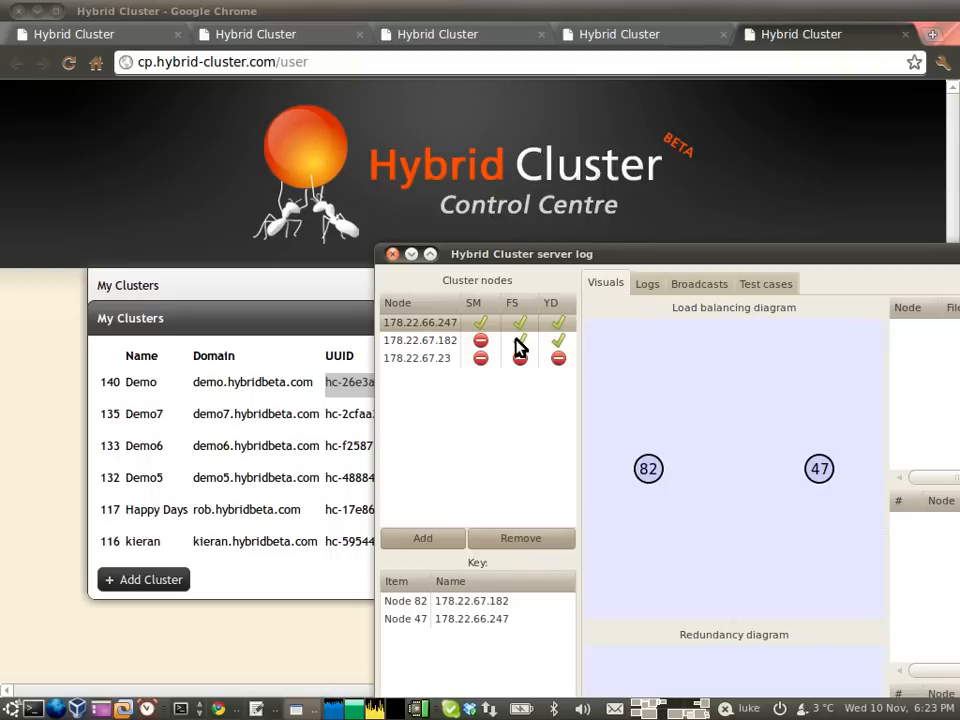
pyautogui.moveTo(656, 468)
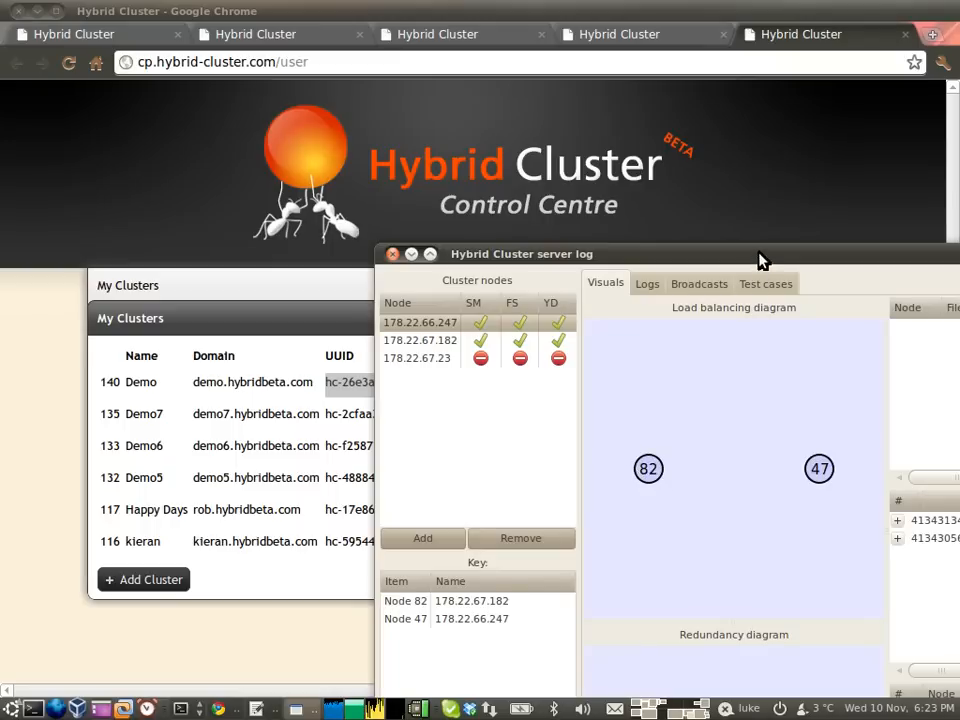
# Step: Enlarge the server log window to show the Visuals filesystems and Fsdaemon tasks
pyautogui.moveTo(760, 252); pyautogui.dragTo(506, 190)
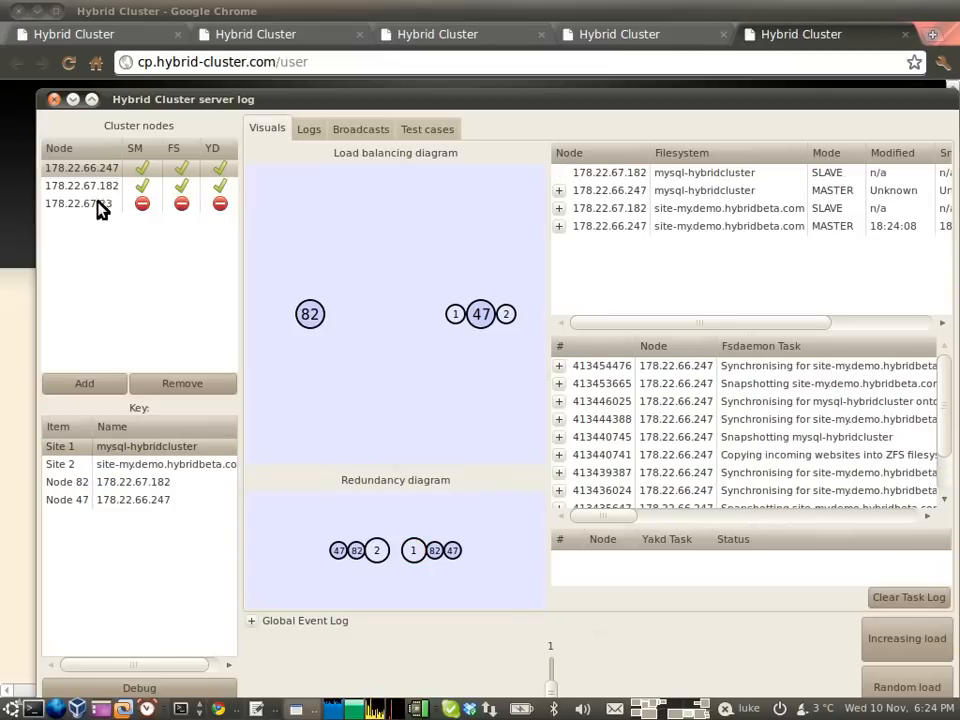
pyautogui.moveTo(112, 210)
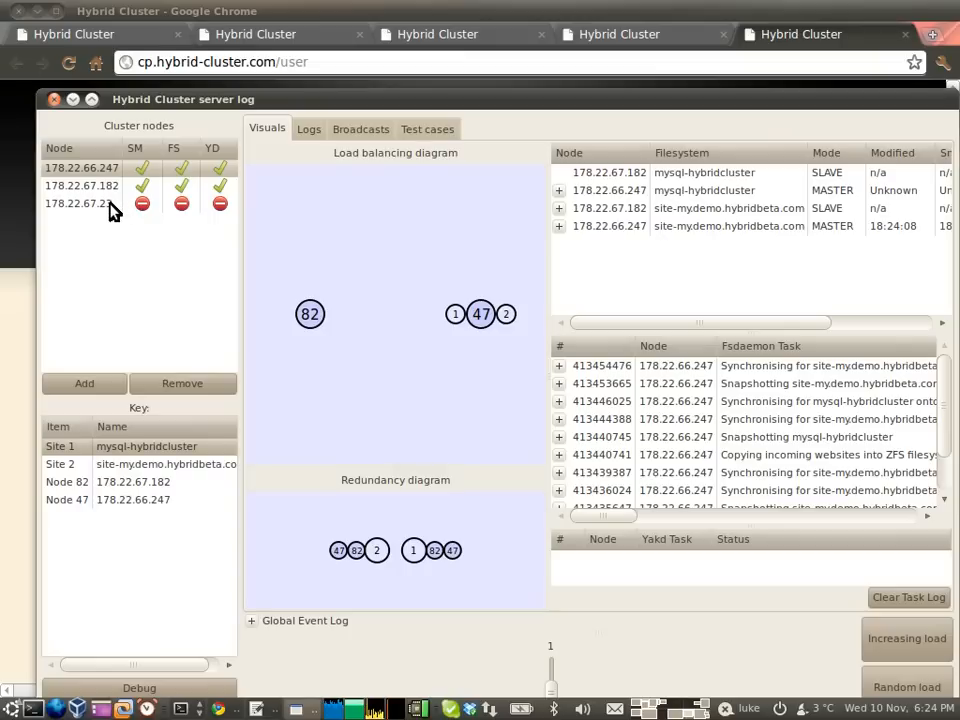
pyautogui.moveTo(486, 330)
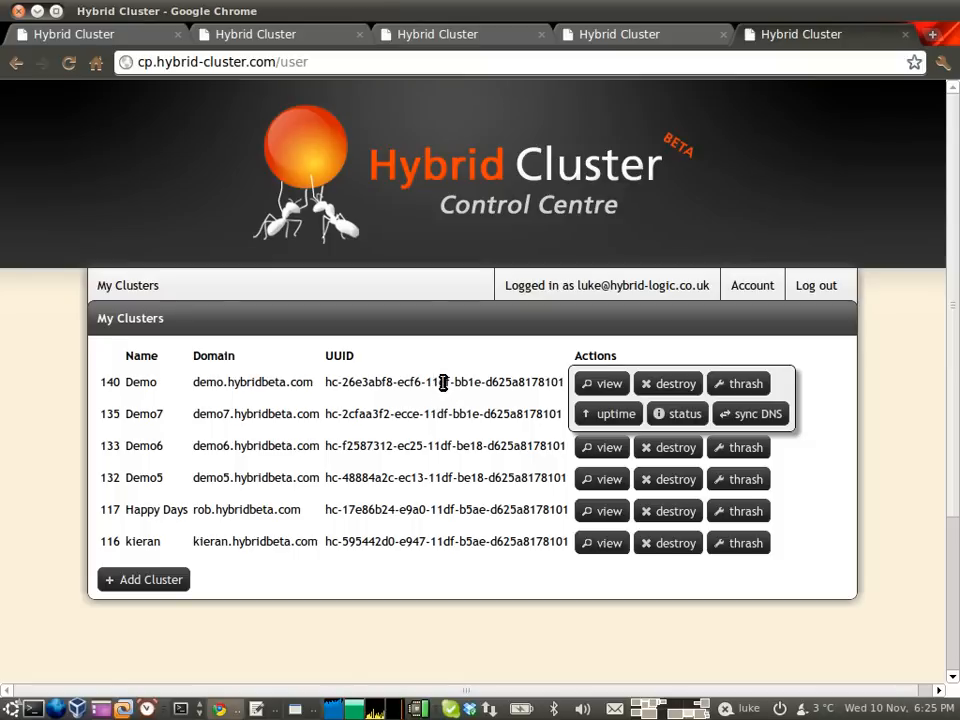
pyautogui.moveTo(564, 388)
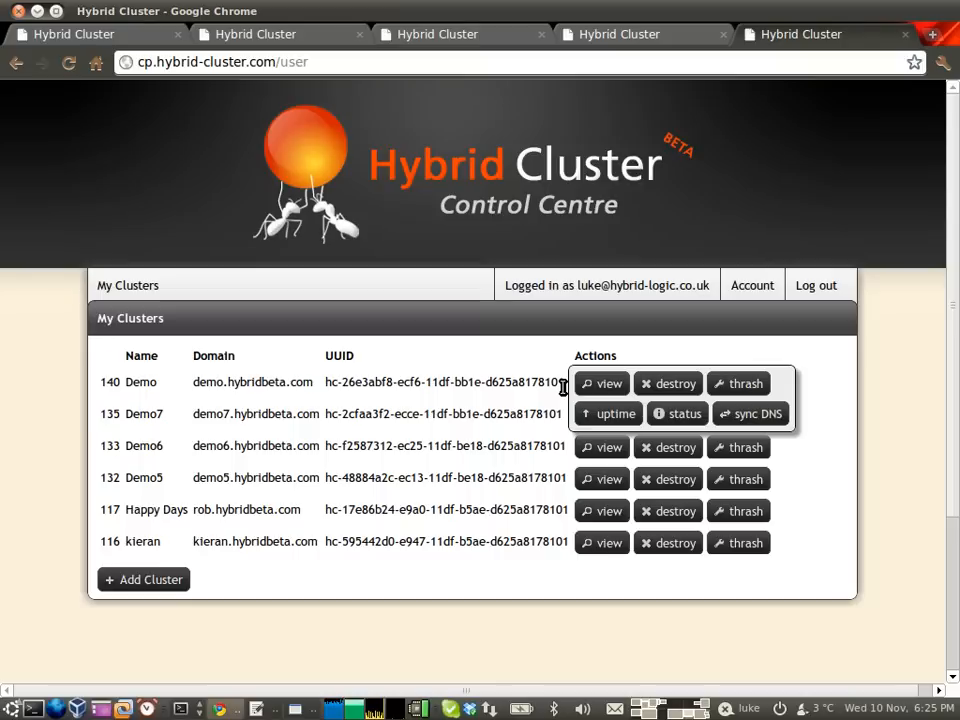
pyautogui.moveTo(750, 412)
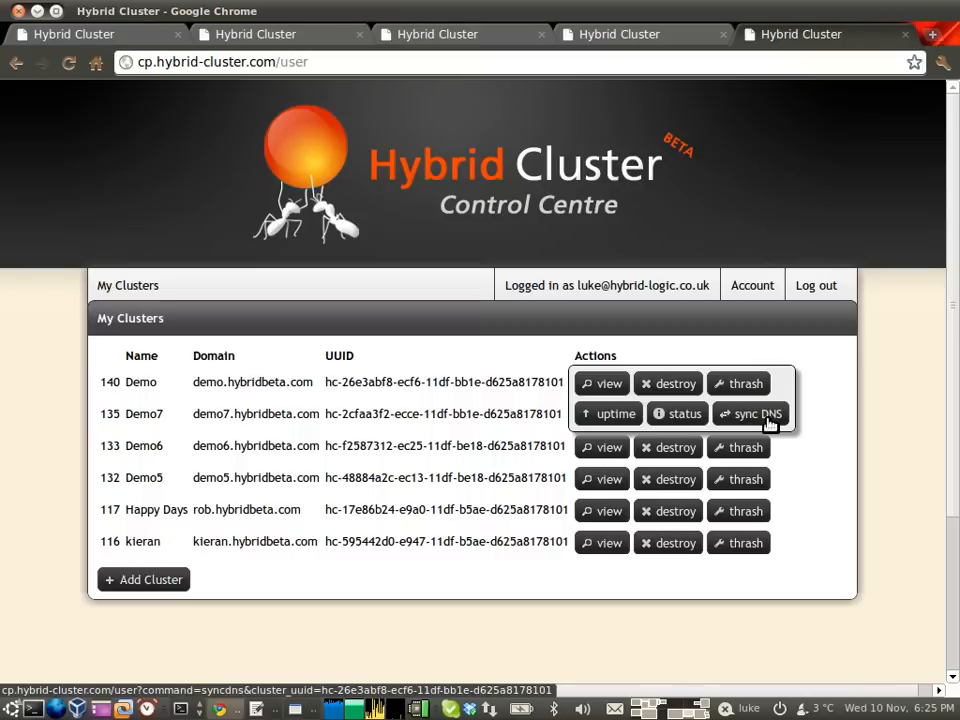
# Step: Sync DNS for the Demo cluster, select its domain, and view its instances page
pyautogui.click(748, 412)
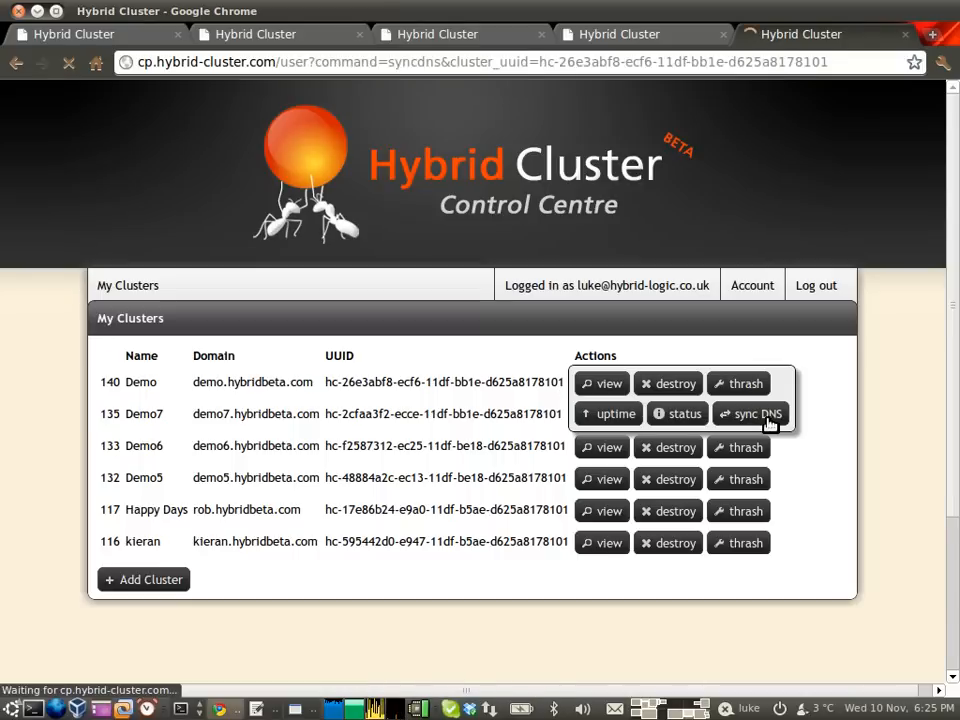
pyautogui.click(750, 412)
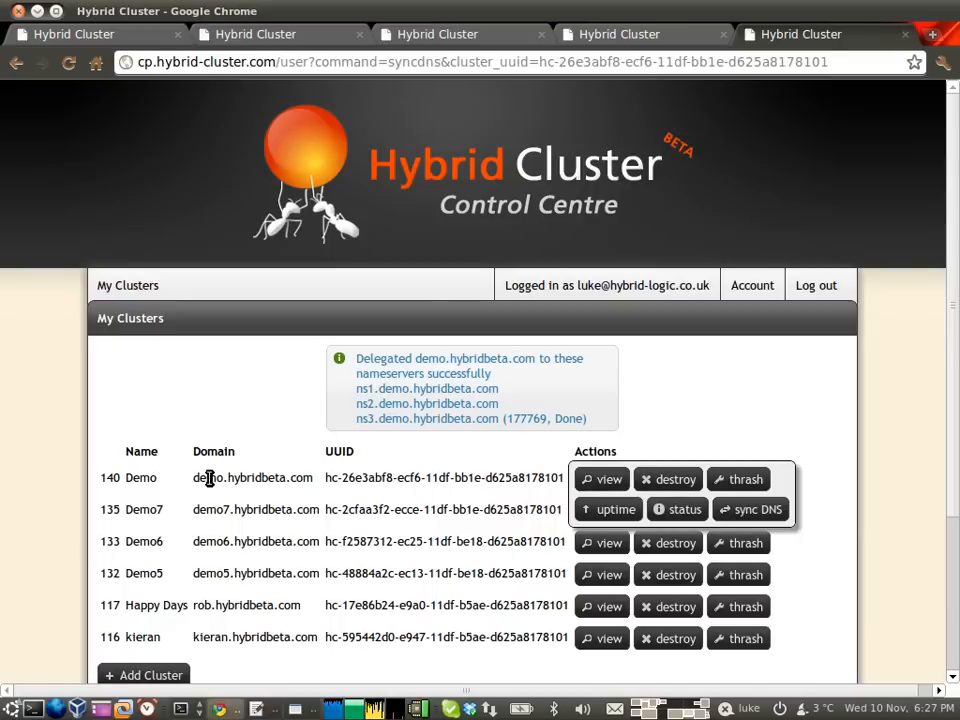
pyautogui.doubleClick(252, 476)
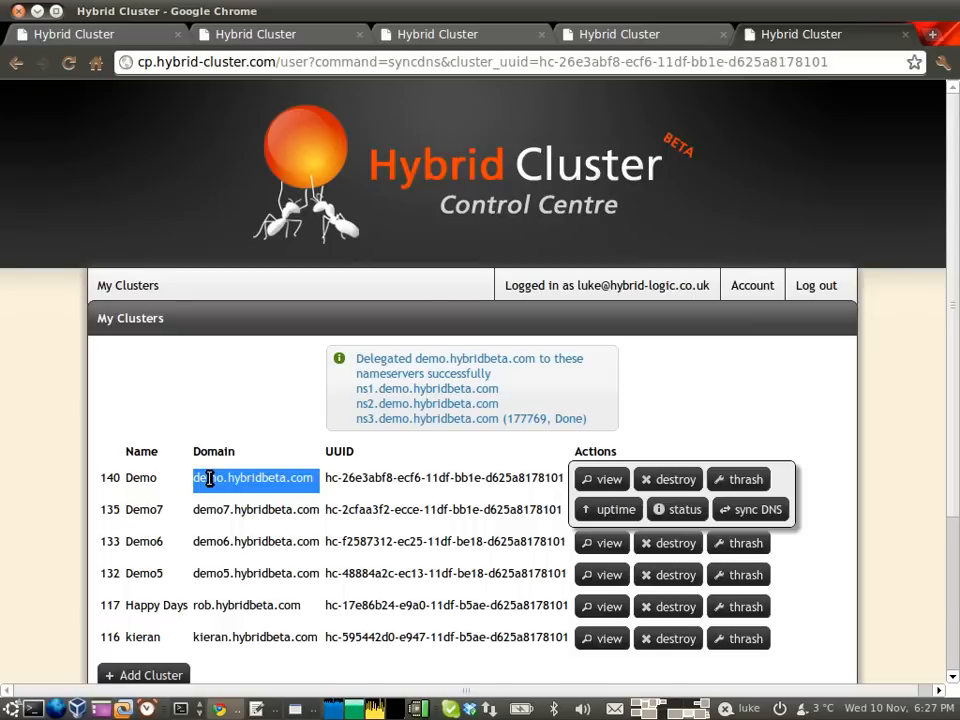
pyautogui.click(600, 478)
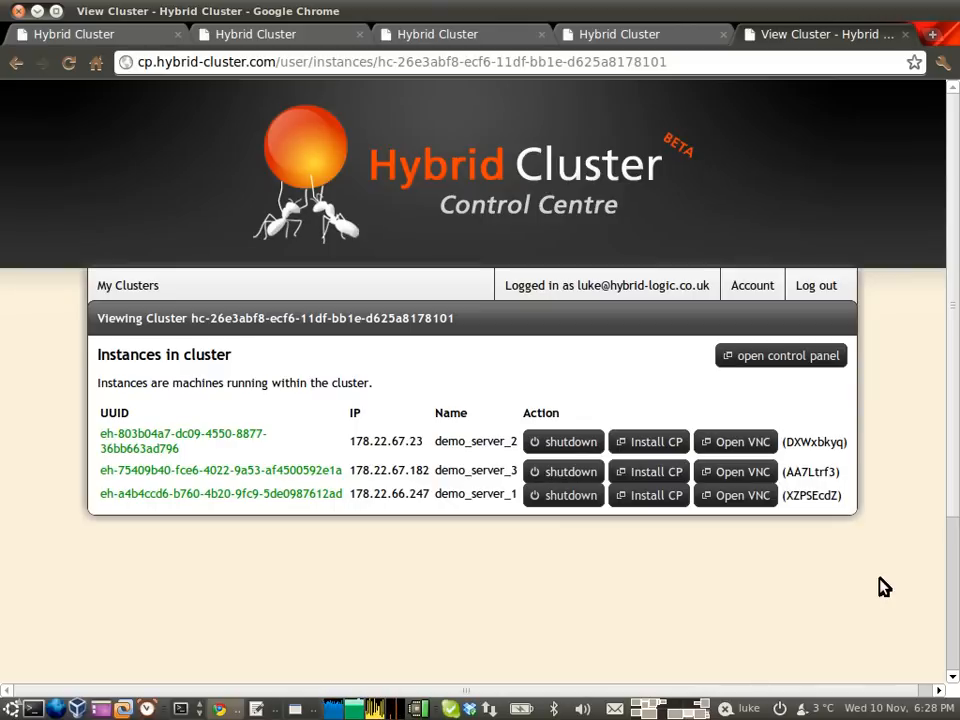
# Step: Copy demo_server_2's VNC password, start its VNC session, and launch the Demo control panel
pyautogui.doubleClick(812, 442)
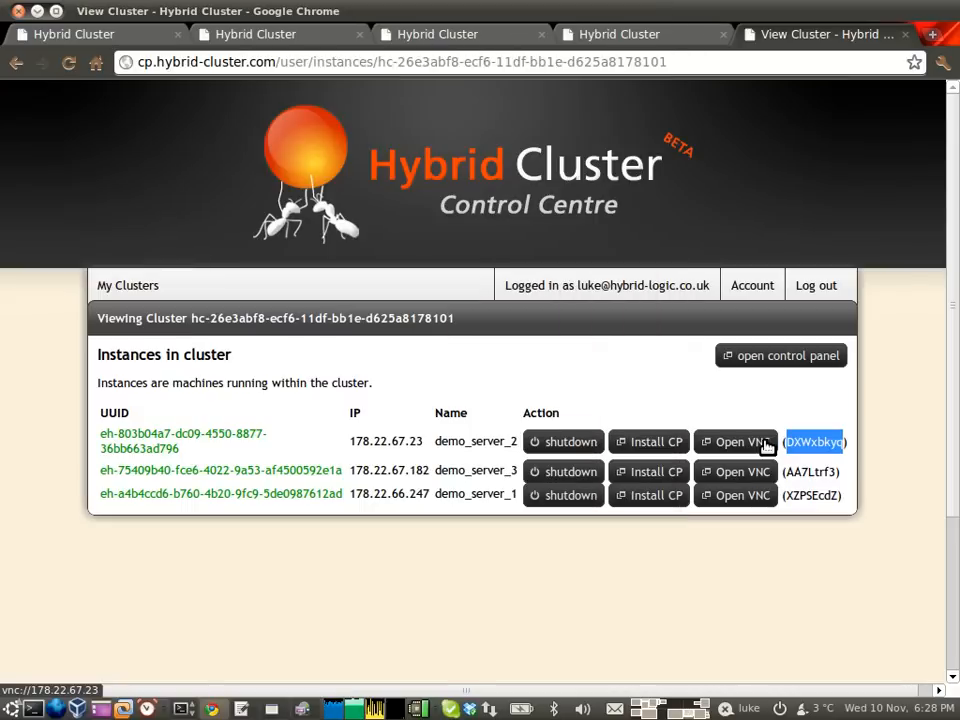
pyautogui.click(736, 442)
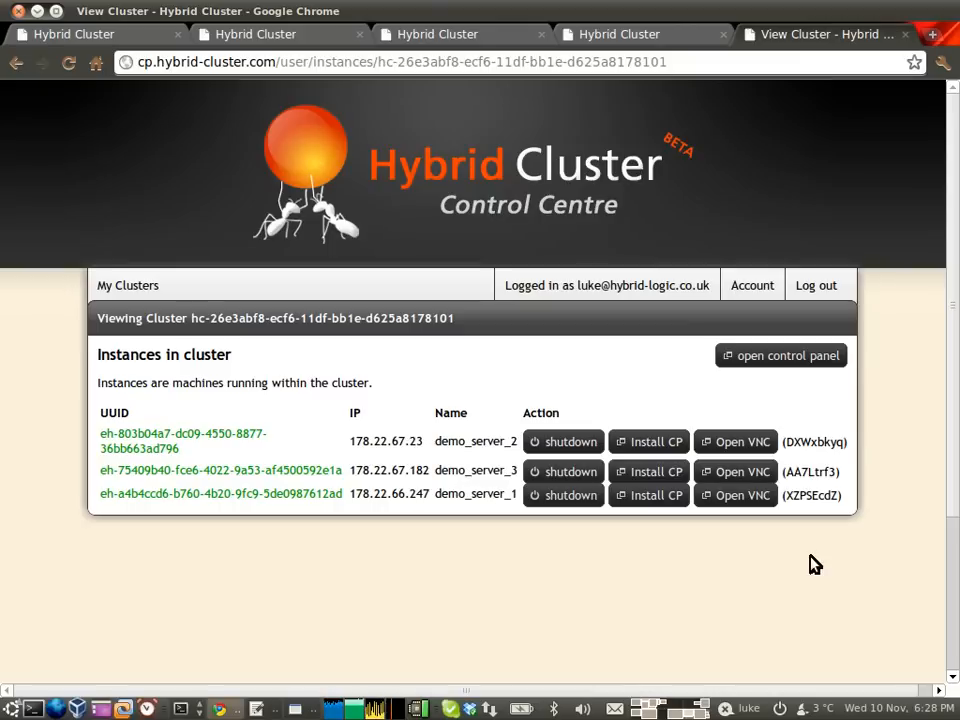
pyautogui.click(788, 356)
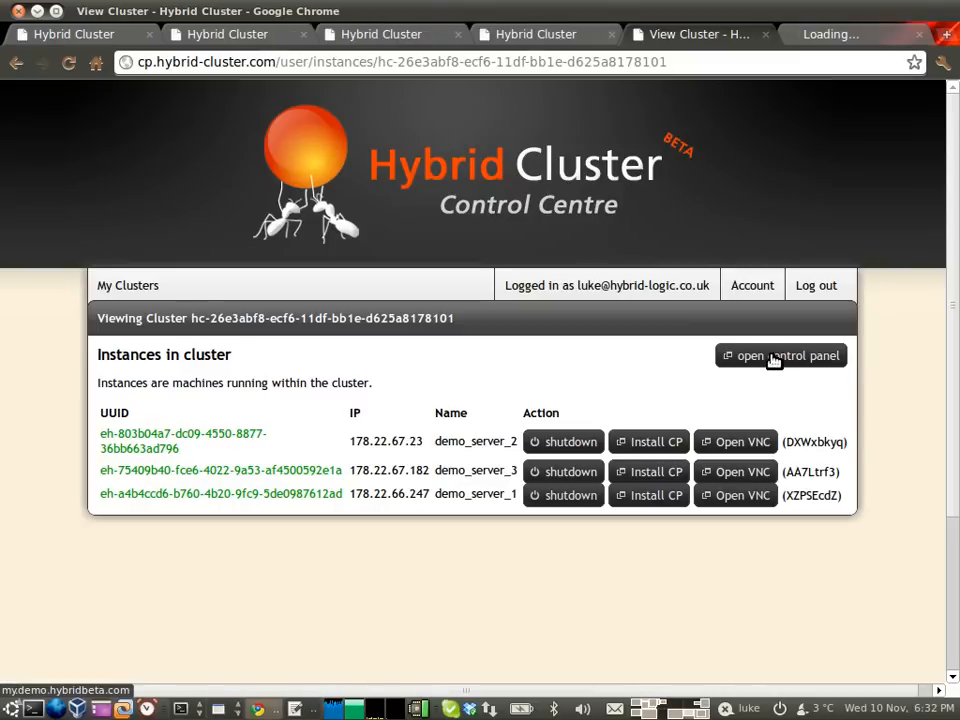
# Step: Sign in to my.demo.hybridbeta.com's control panel as admin with Remember me ticked
pyautogui.click(780, 356)
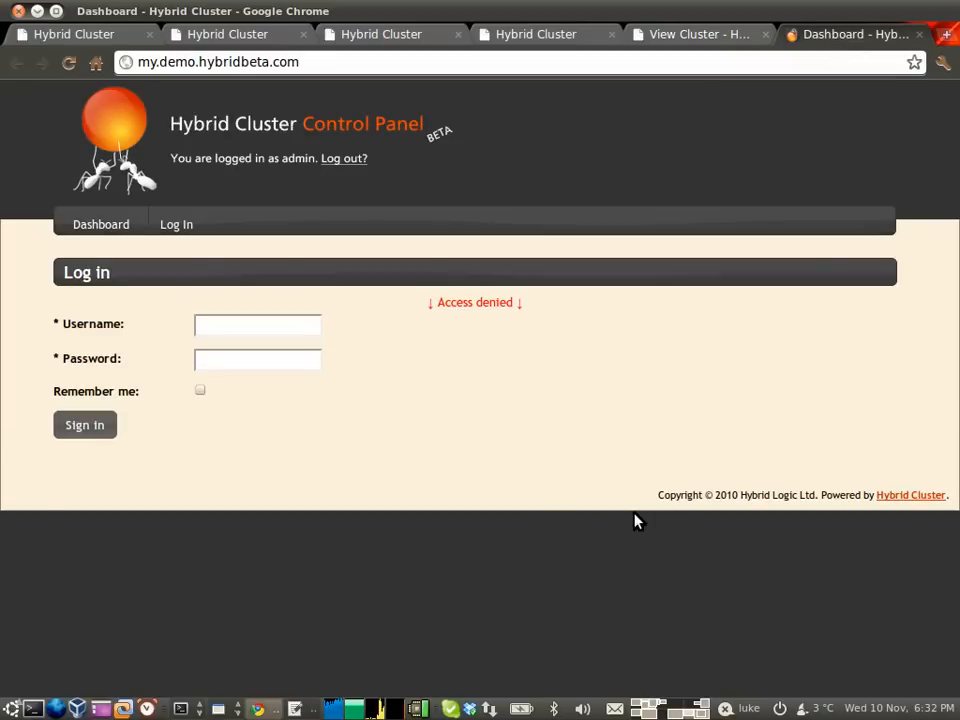
pyautogui.moveTo(444, 456)
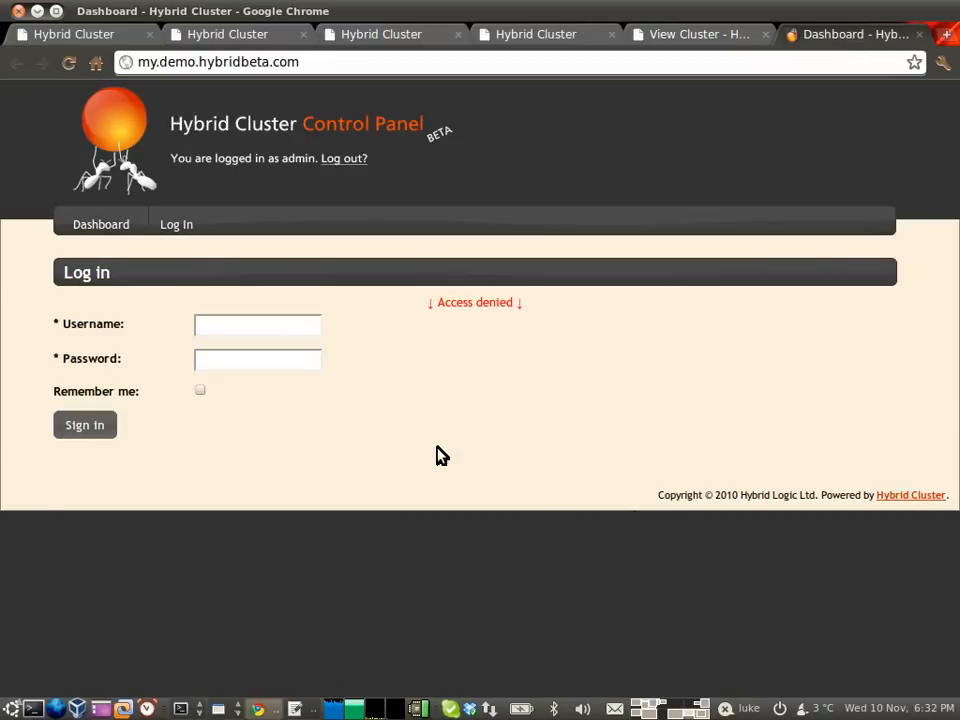
pyautogui.moveTo(436, 530)
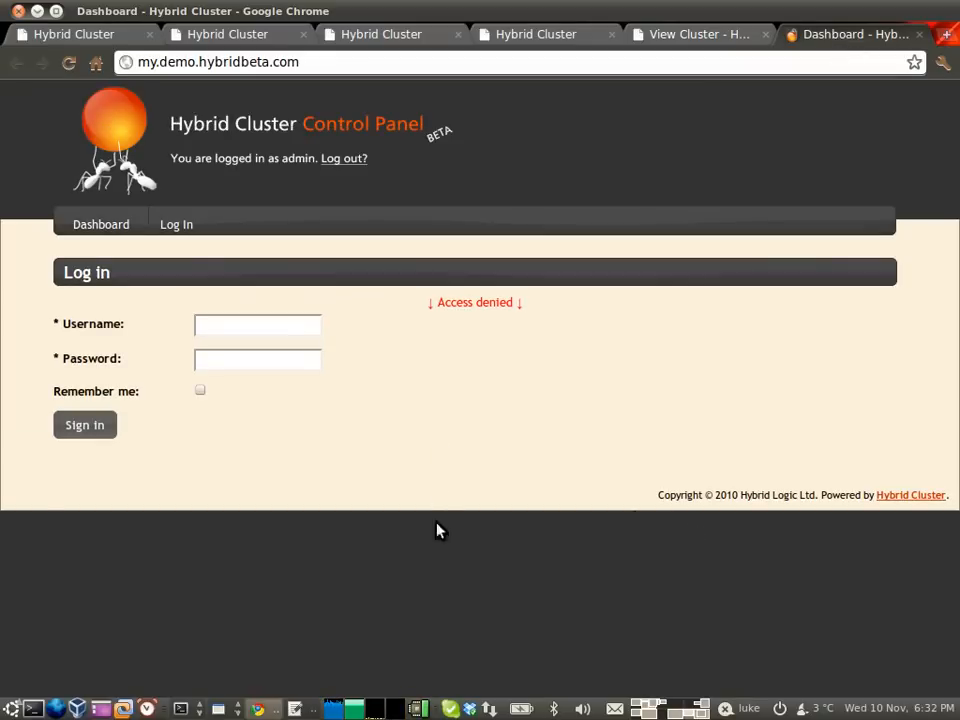
pyautogui.moveTo(346, 444)
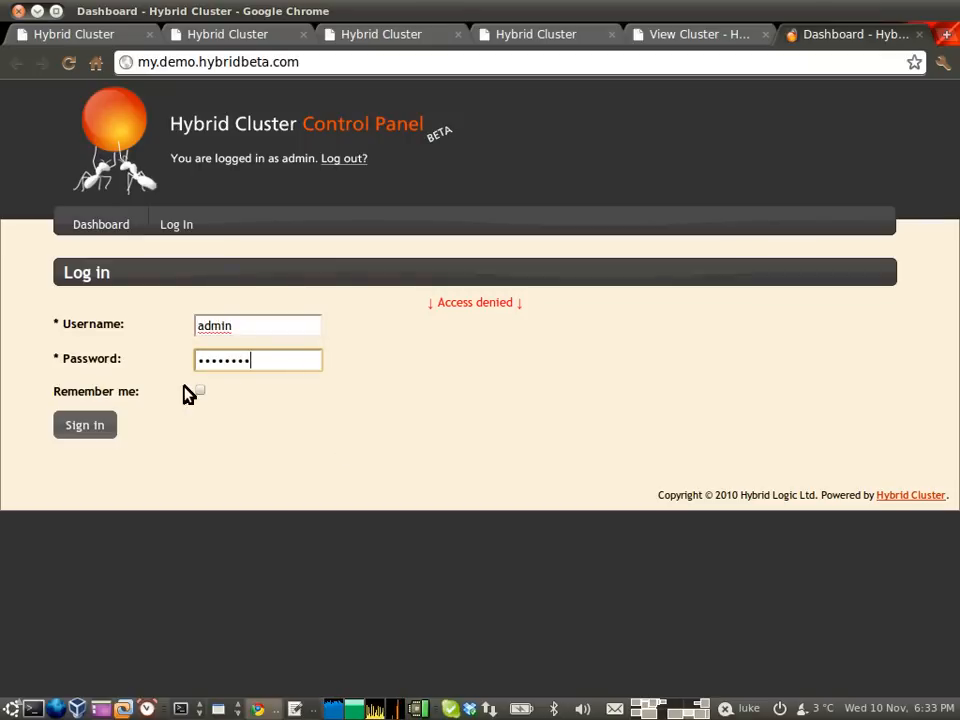
pyautogui.click(84, 424)
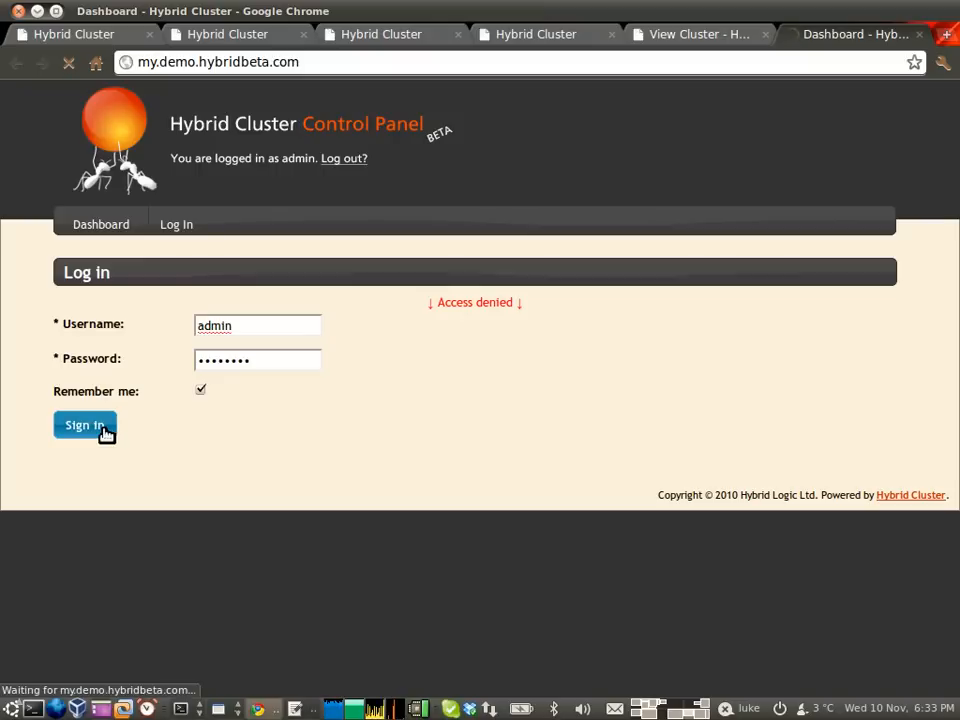
pyautogui.click(84, 424)
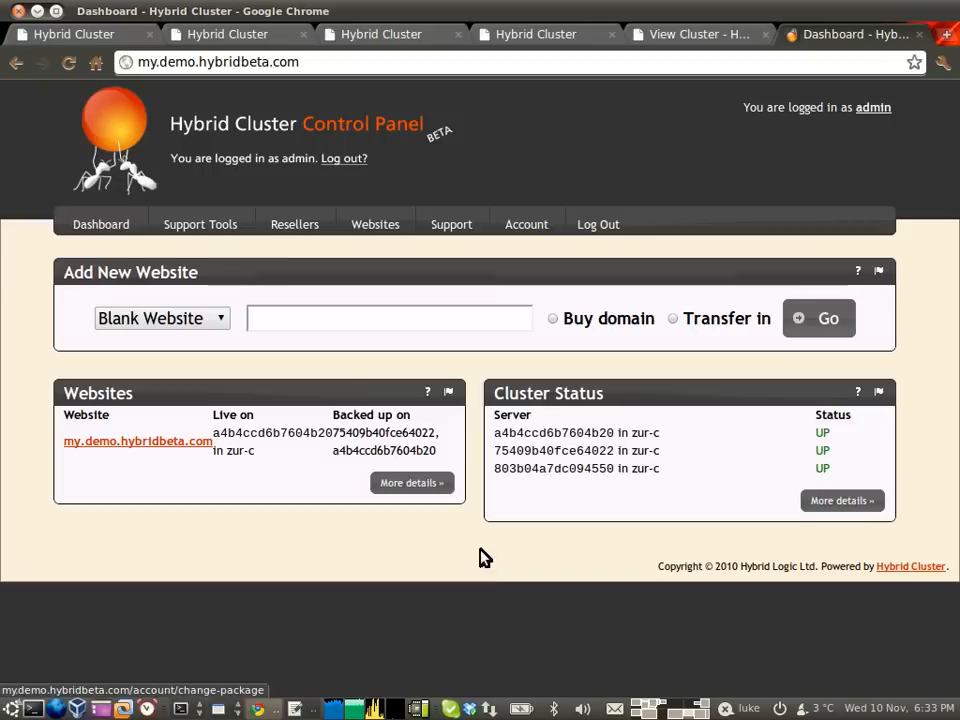
pyautogui.moveTo(122, 228)
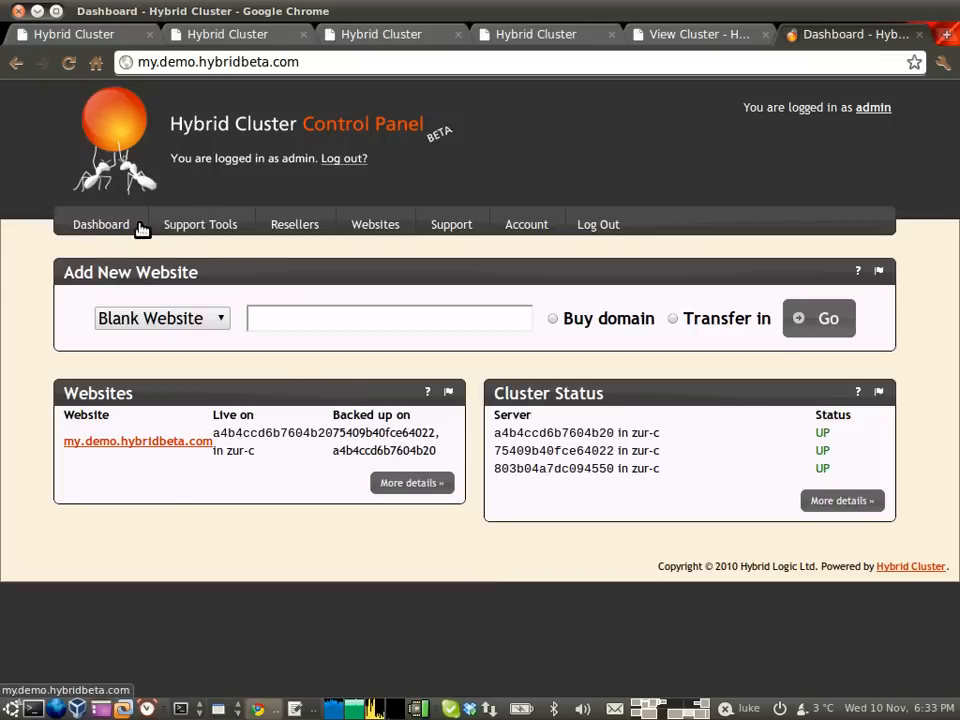
# Step: Show the Websites menu listing domains, databases, FTP accounts and file manager
pyautogui.click(376, 224)
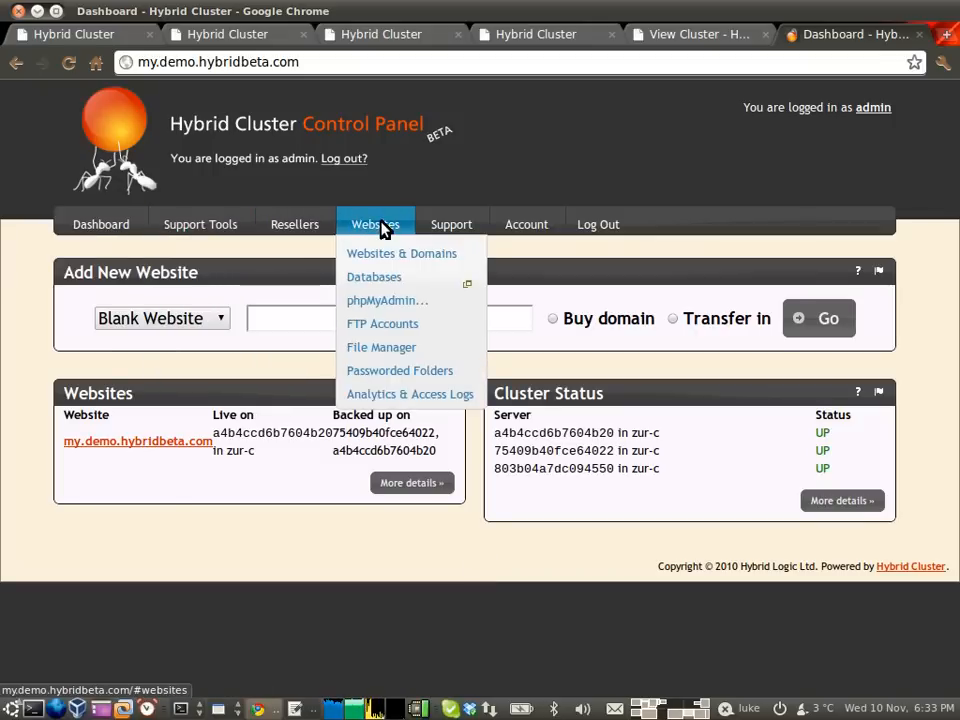